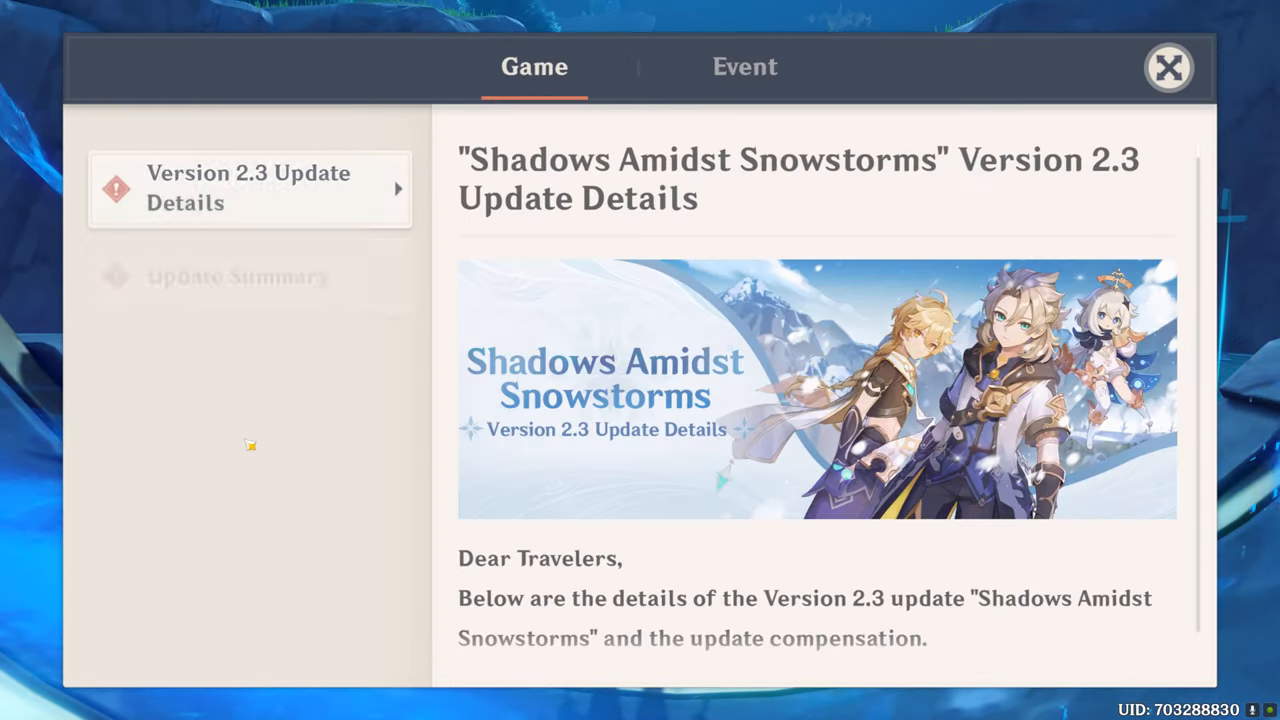
Open the Enhancement Progression Calculator announcement and scroll down to its body text.
{"action": "left_click", "coordinate": [249, 453]}
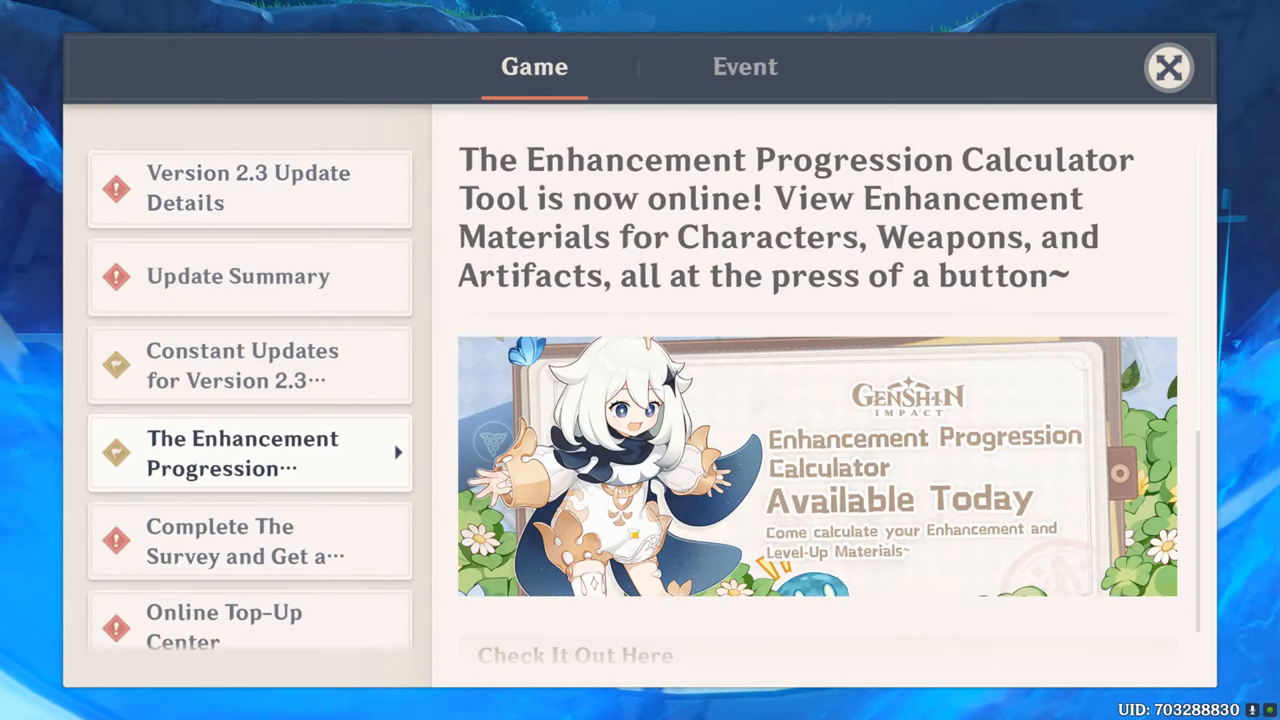
{"action": "scroll", "scroll_direction": "down", "scroll_amount": 3}
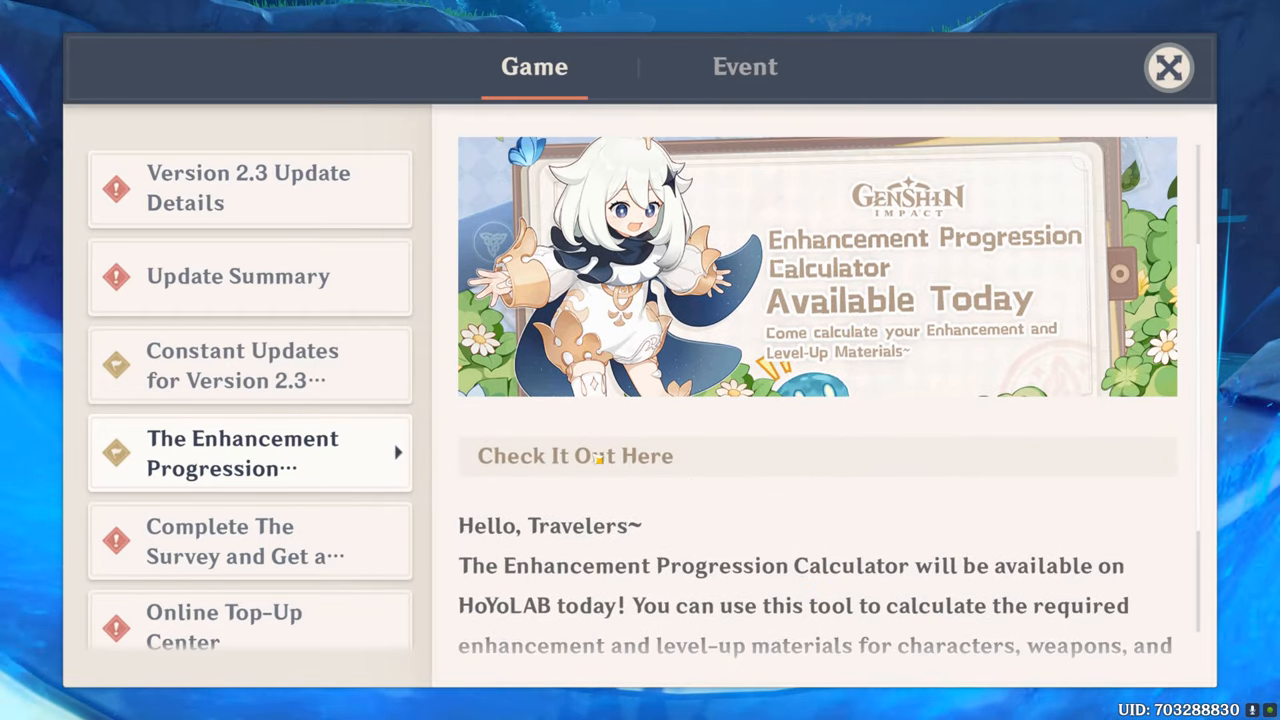
{"action": "mouse_move", "coordinate": [754, 484]}
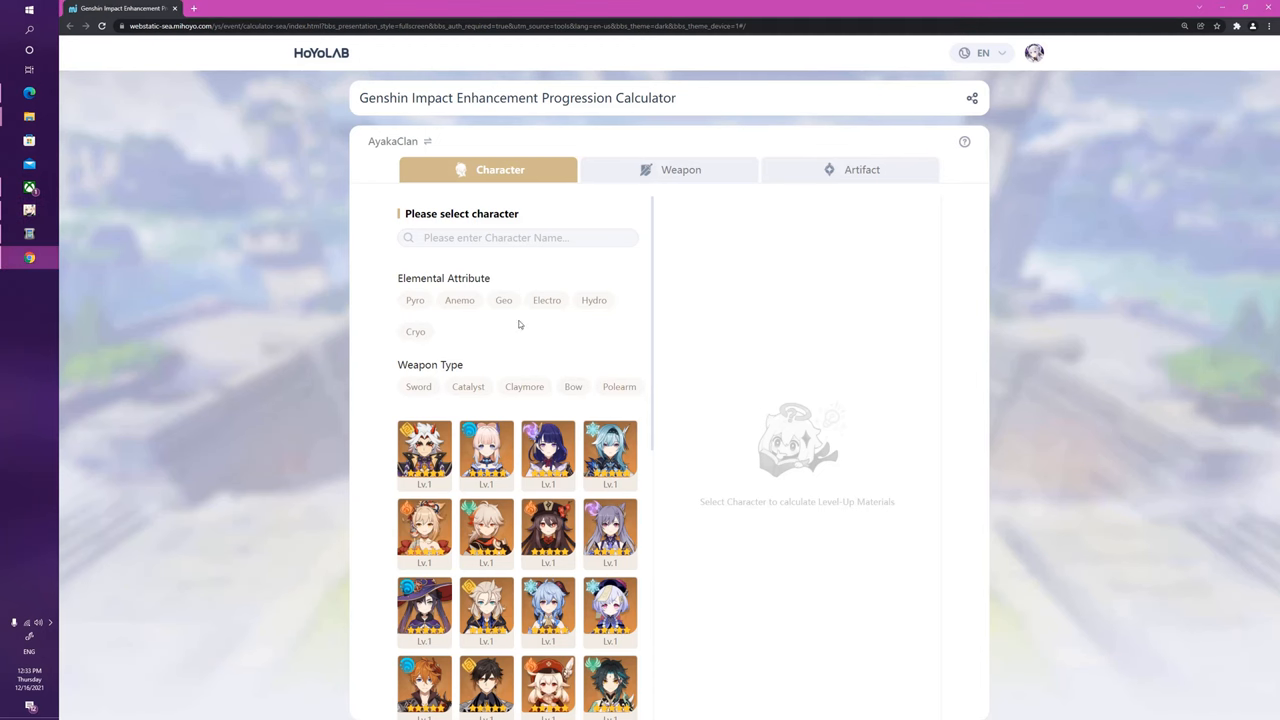
{"action": "mouse_move", "coordinate": [505, 202]}
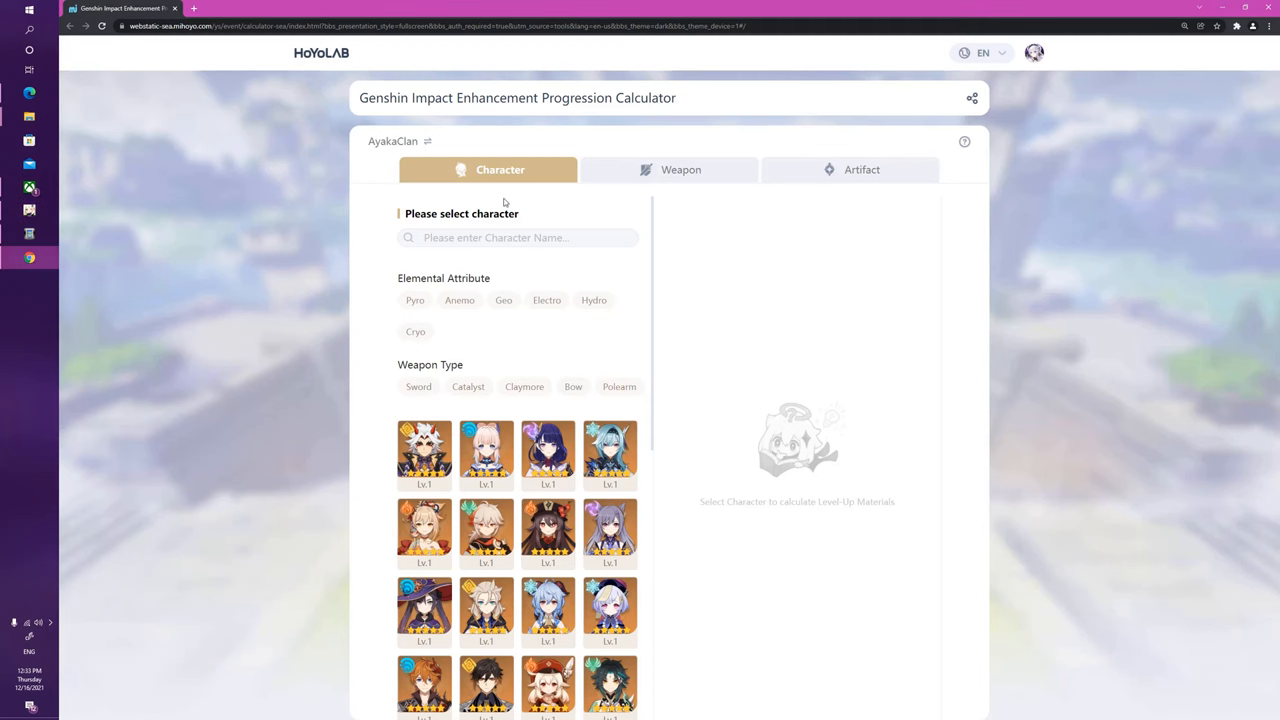
{"action": "mouse_move", "coordinate": [570, 320]}
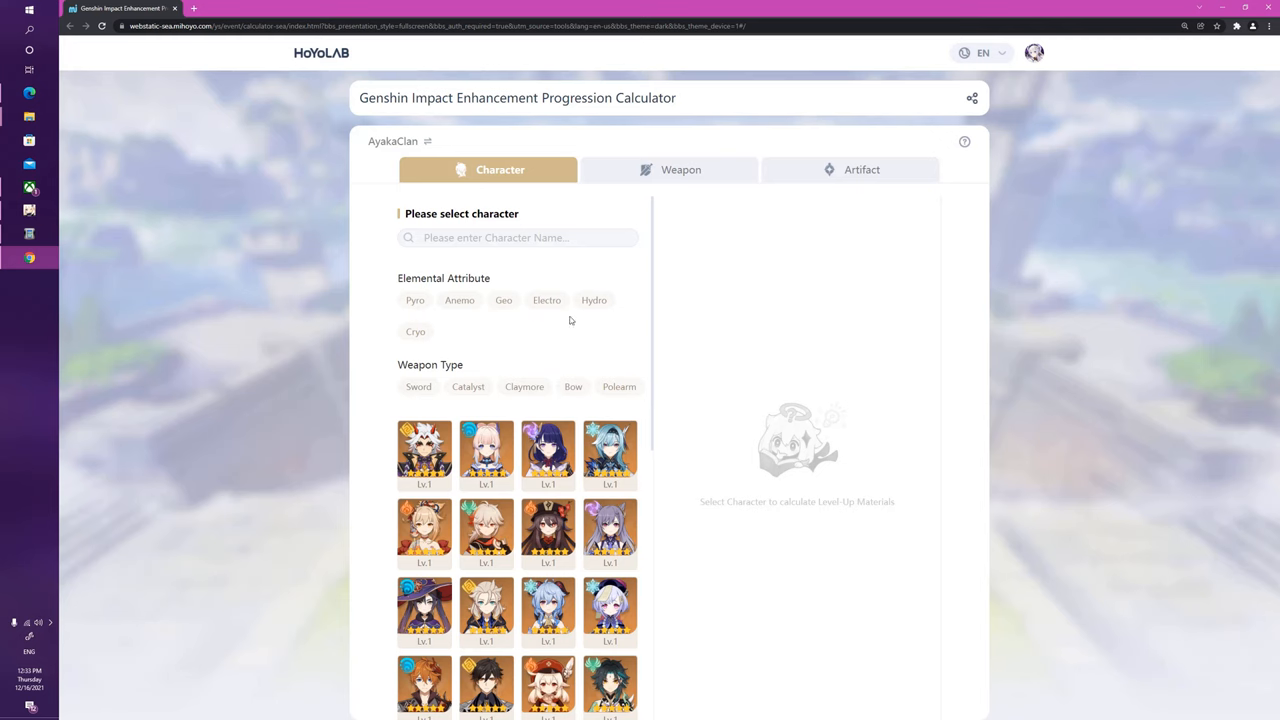
{"action": "mouse_move", "coordinate": [624, 303]}
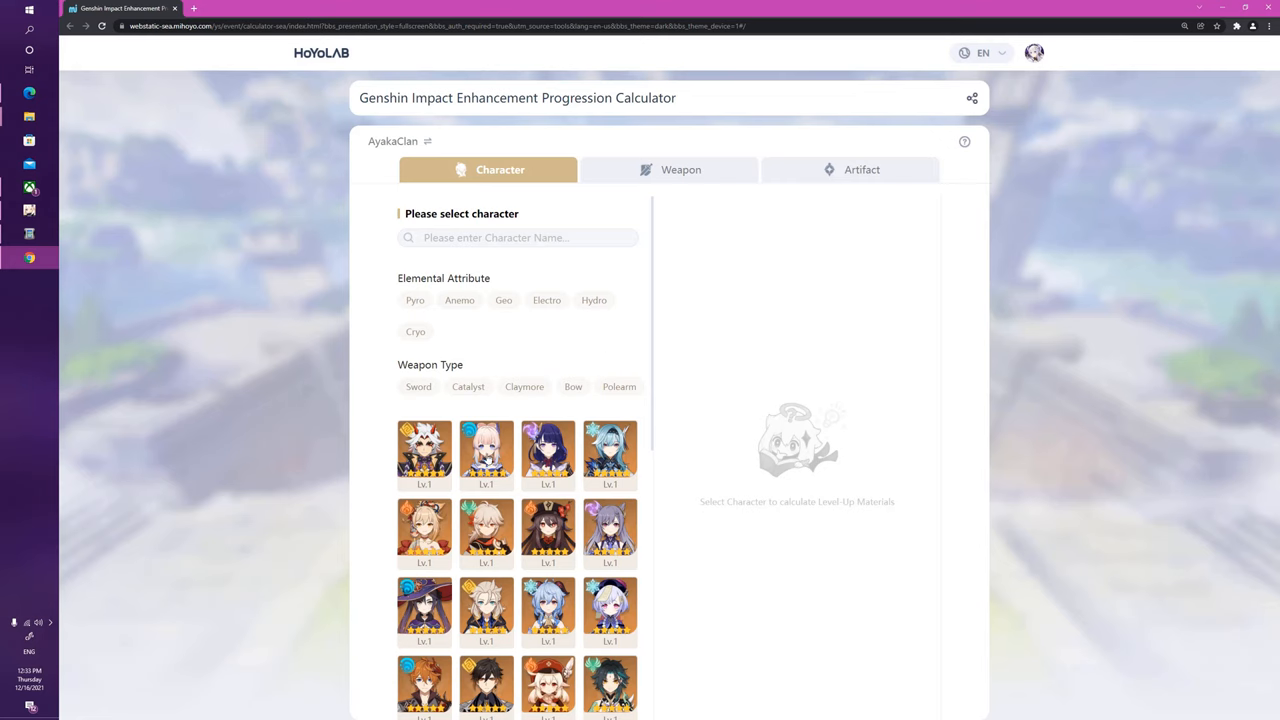
Choose Sangonomiya Kokomi, start Normal Attack at 5 and Kurage's Oath at 3, and review the totals.
{"action": "left_click", "coordinate": [486, 456]}
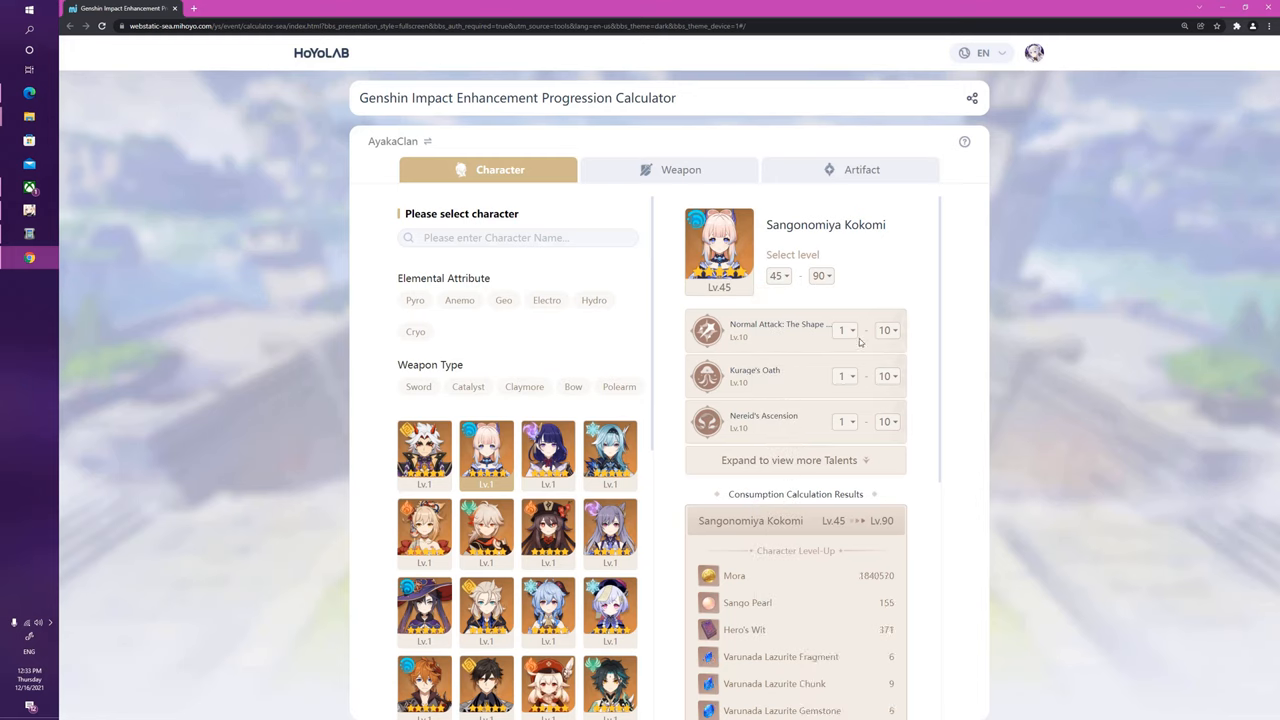
{"action": "left_click", "coordinate": [844, 330]}
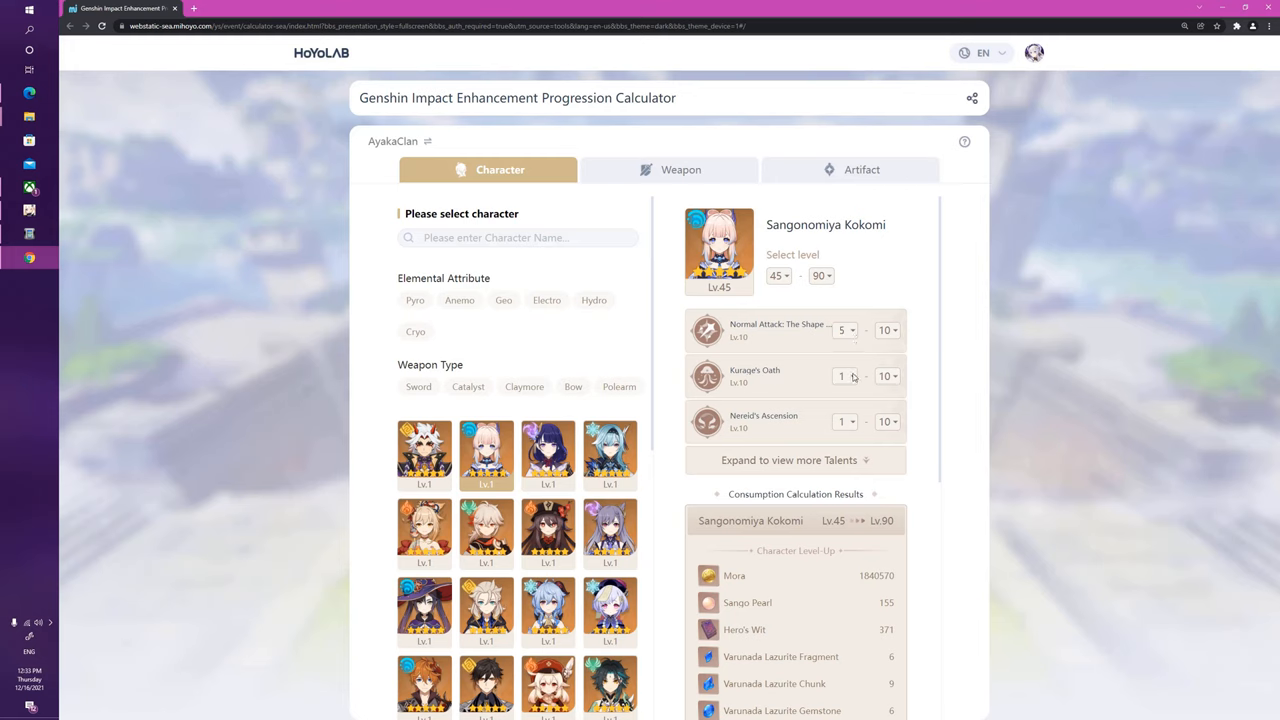
{"action": "left_click", "coordinate": [845, 376]}
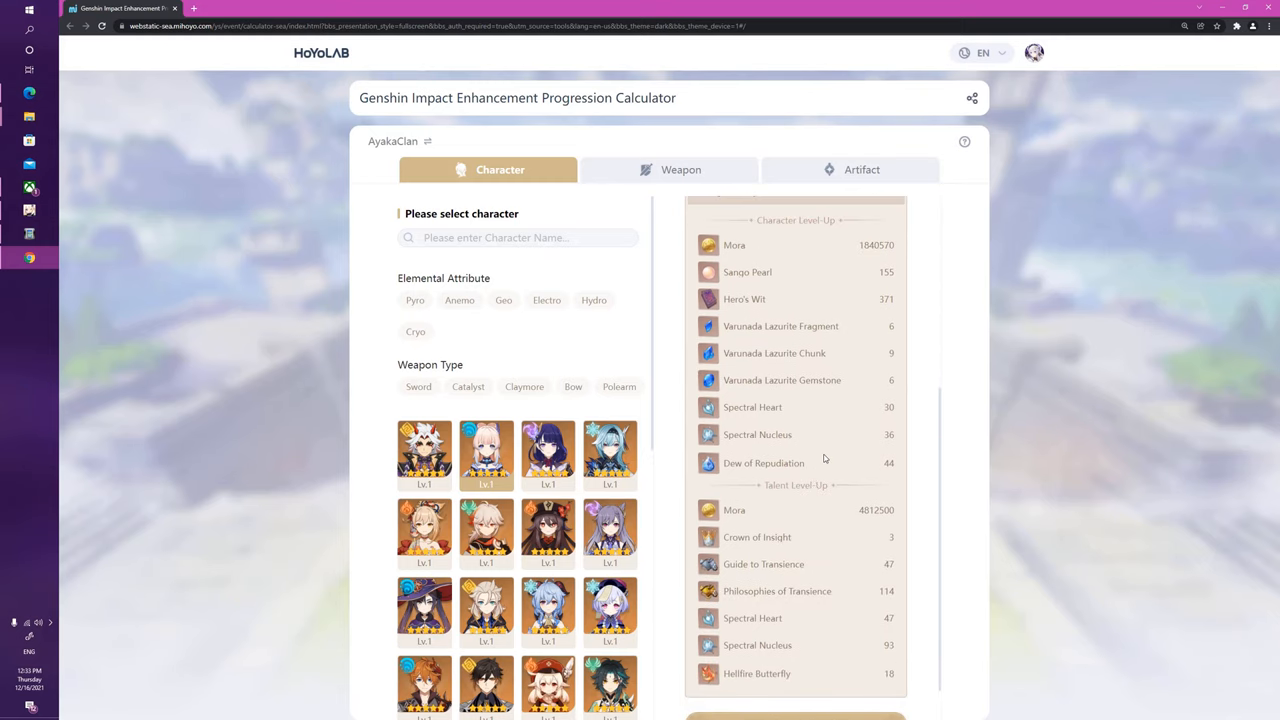
{"action": "mouse_move", "coordinate": [883, 270]}
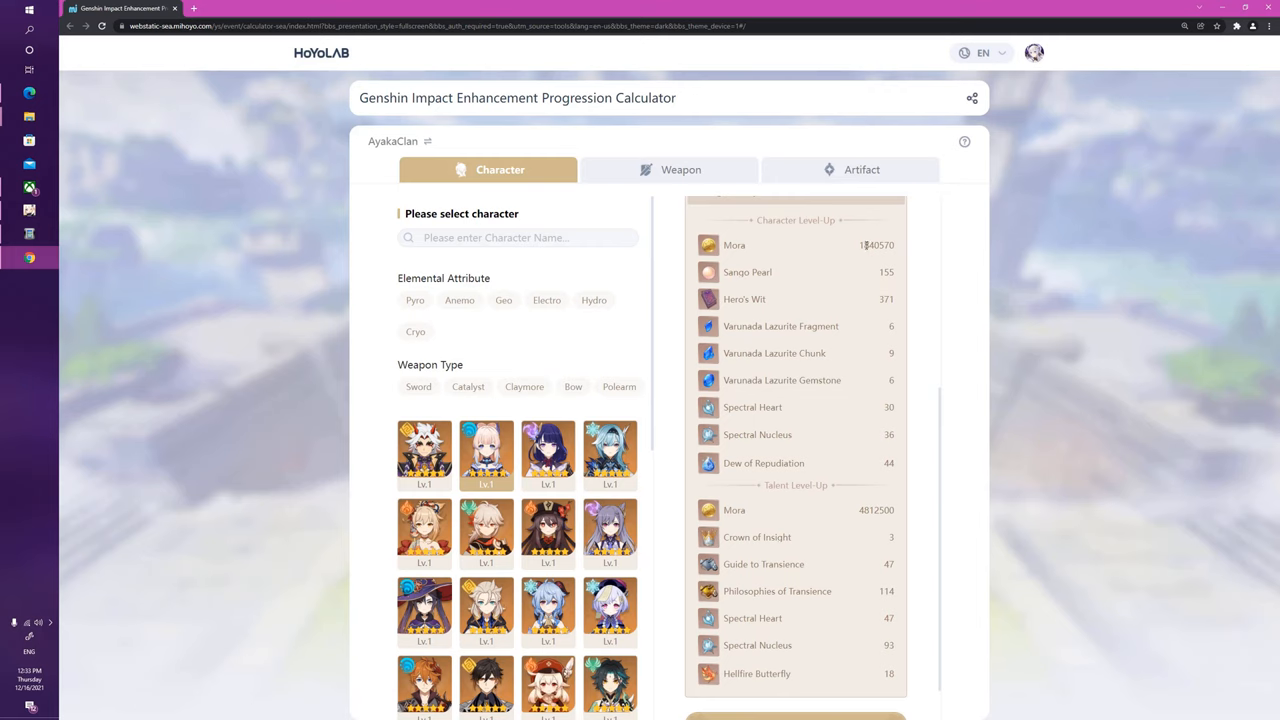
{"action": "mouse_move", "coordinate": [857, 440]}
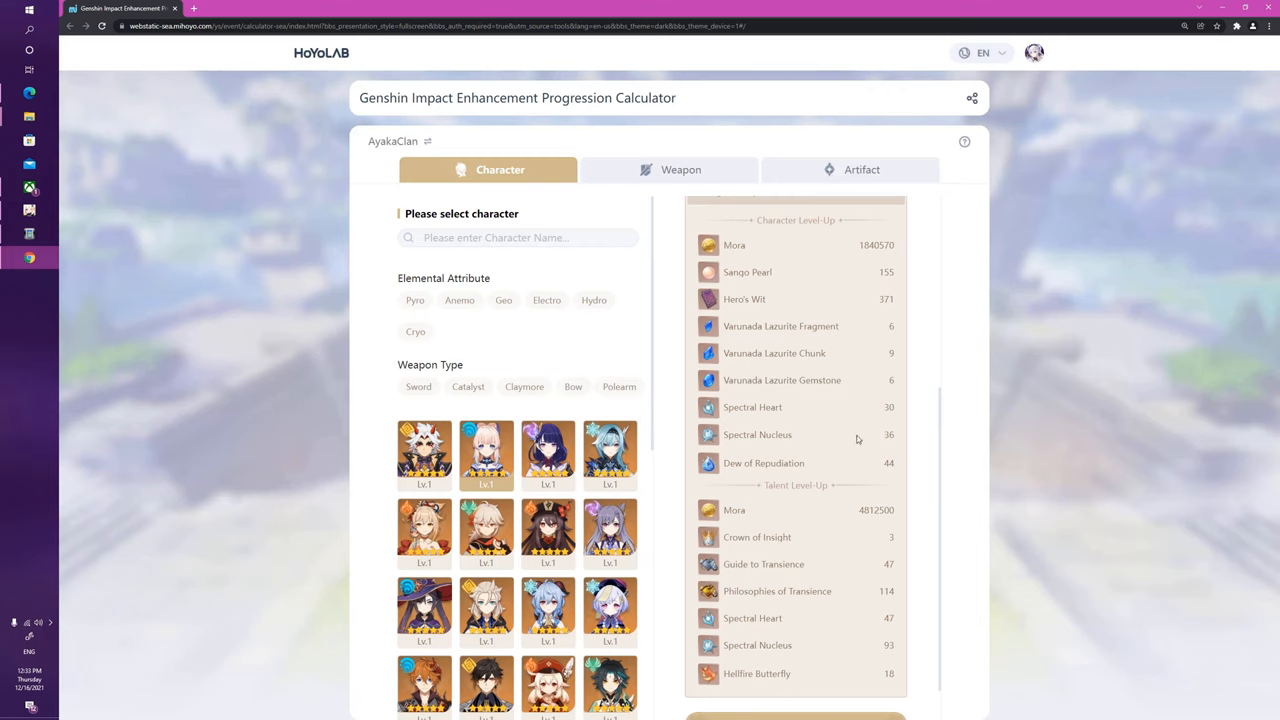
{"action": "scroll", "scroll_direction": "down", "scroll_amount": 3}
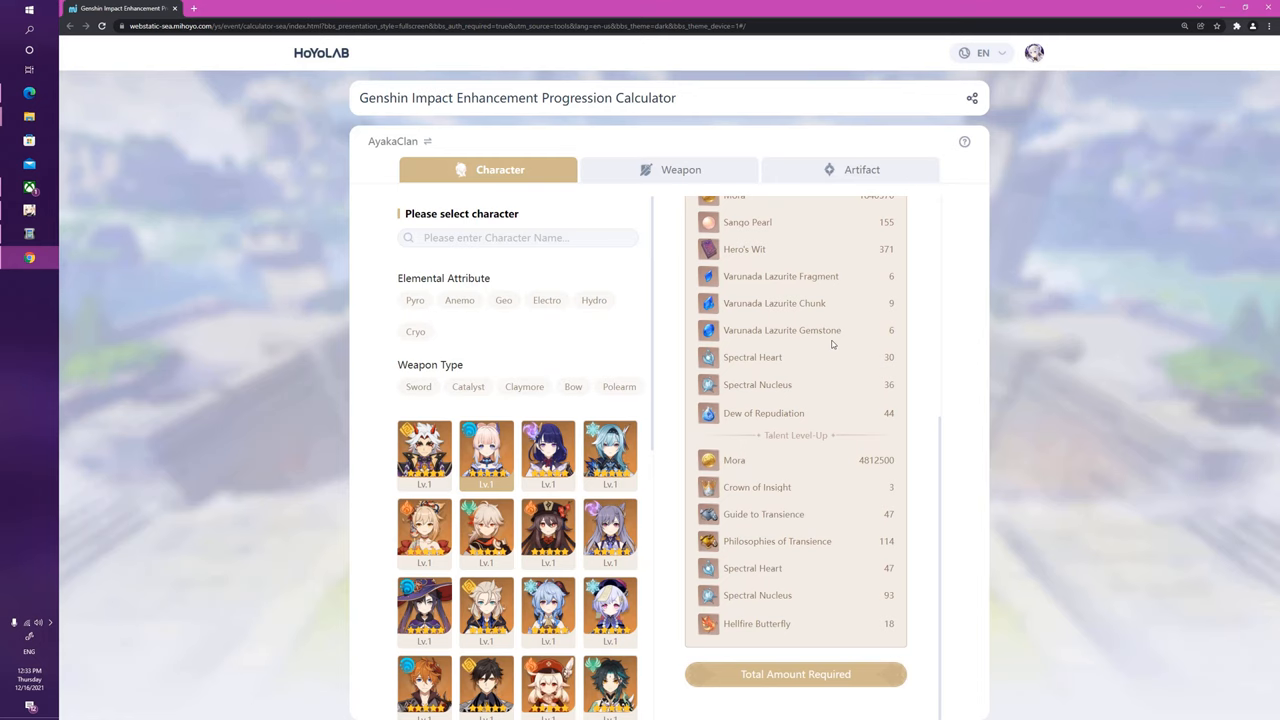
{"action": "mouse_move", "coordinate": [840, 284]}
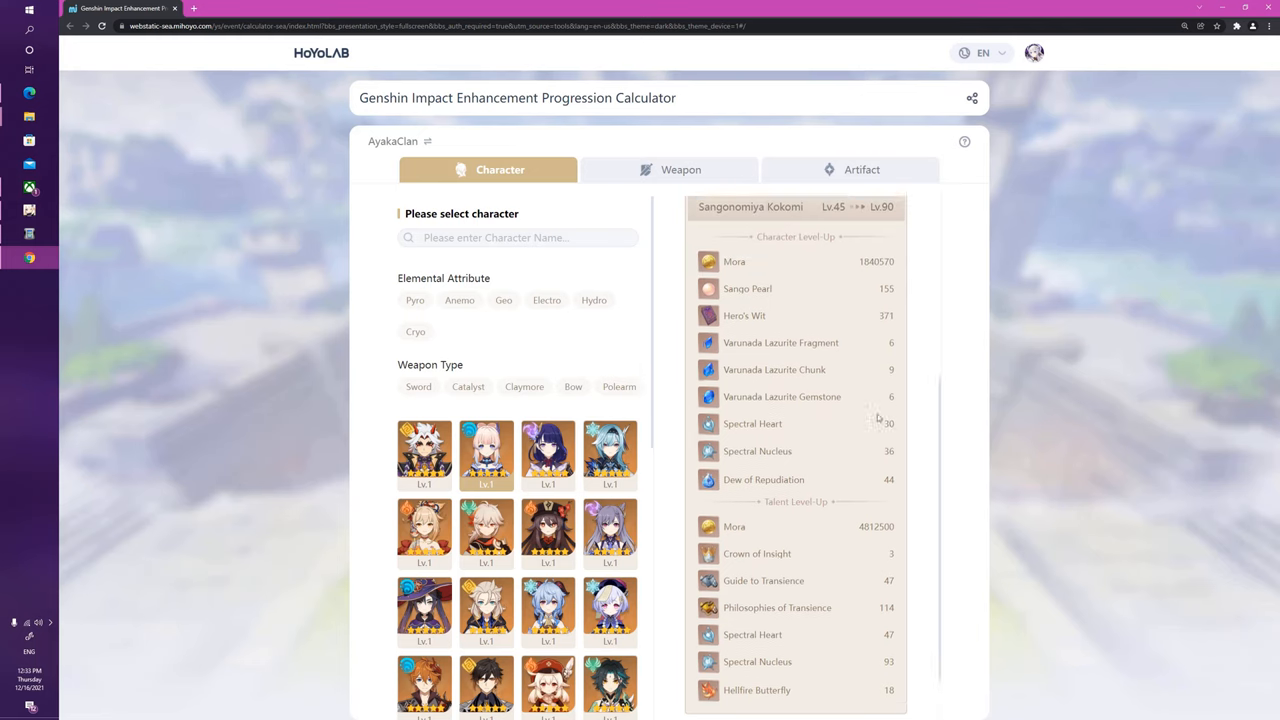
Start Kokomi's level at 1 and her talents at 1, then scroll the refreshed results.
{"action": "left_click", "coordinate": [778, 276]}
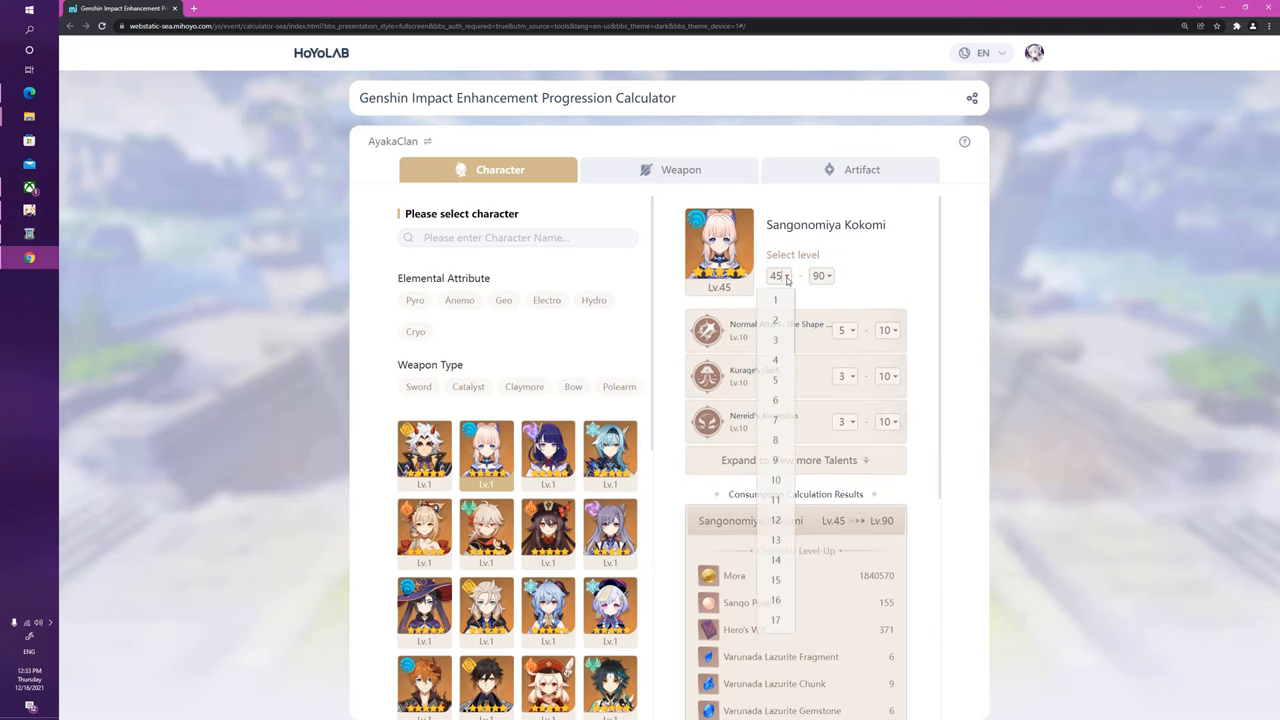
{"action": "left_click", "coordinate": [775, 299]}
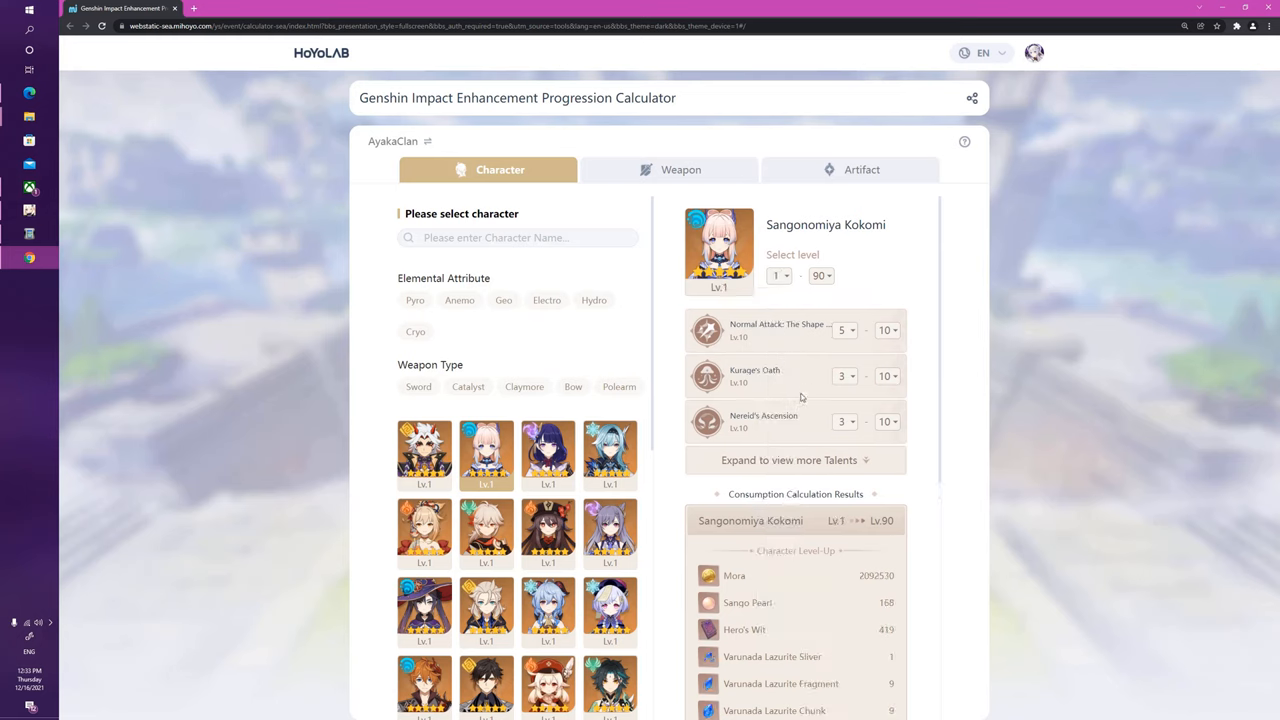
{"action": "left_click", "coordinate": [843, 330]}
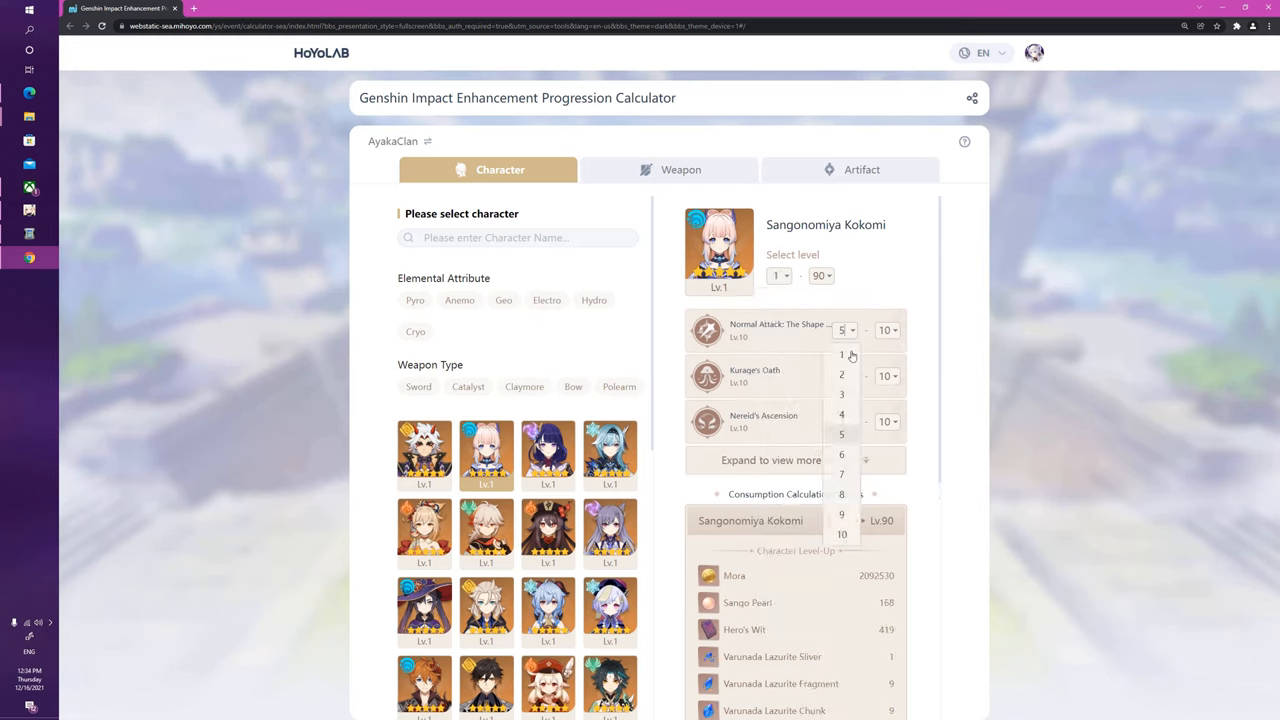
{"action": "left_click", "coordinate": [842, 534]}
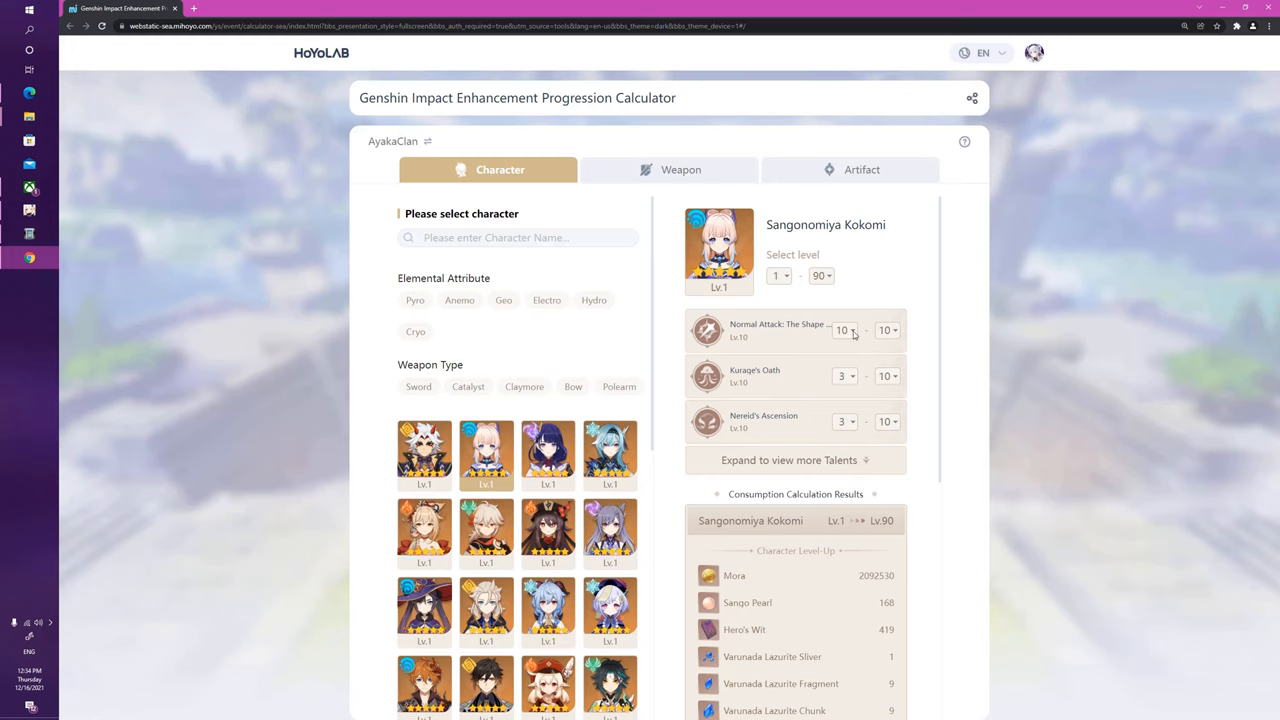
{"action": "left_click", "coordinate": [845, 330]}
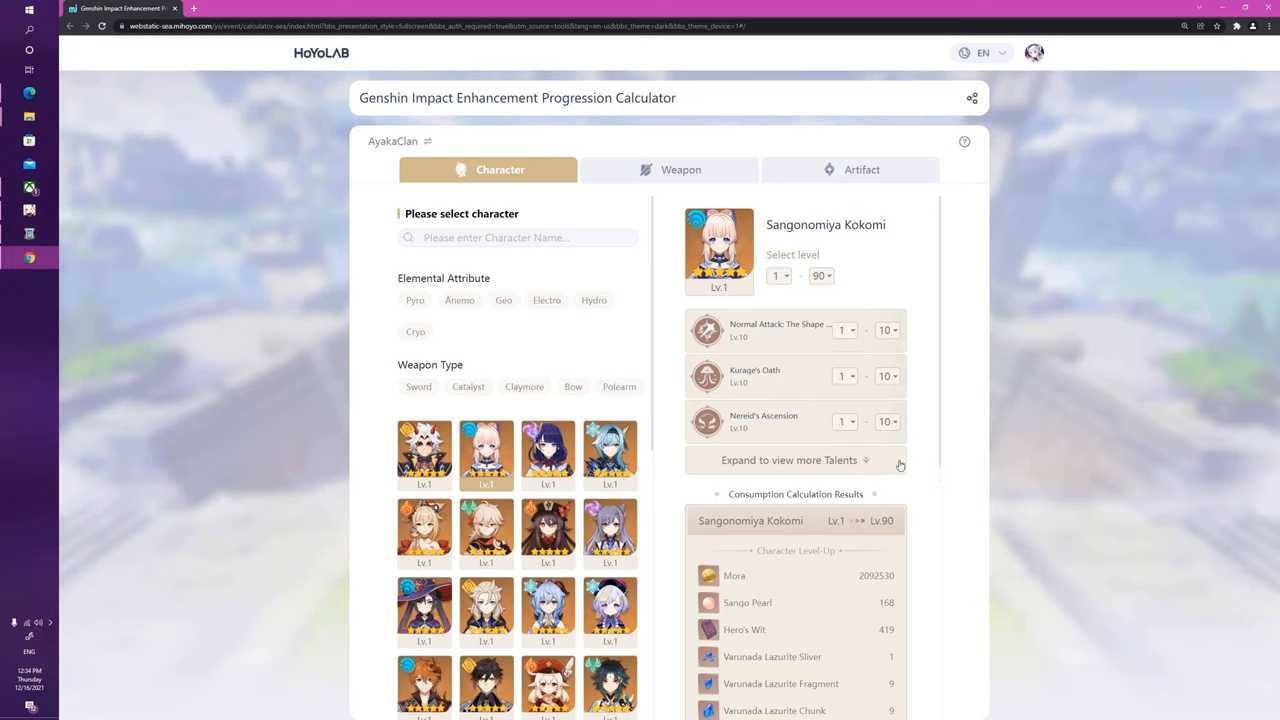
{"action": "mouse_move", "coordinate": [817, 419]}
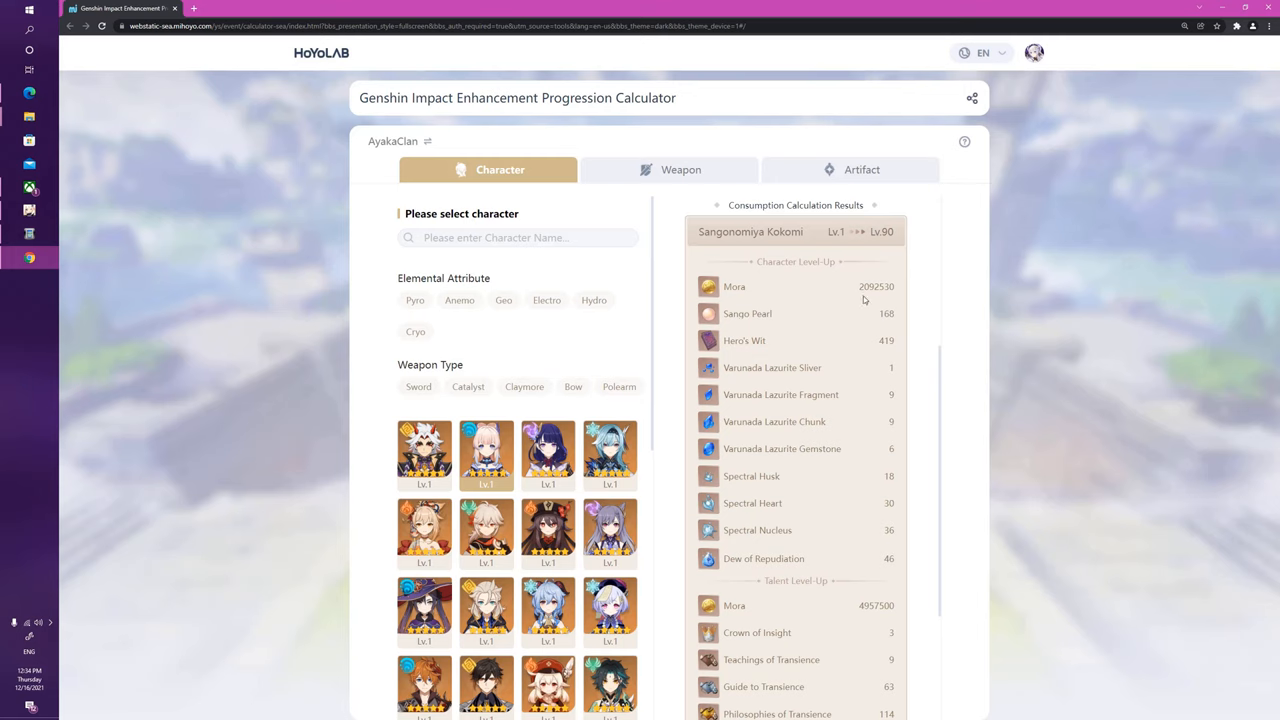
{"action": "scroll", "scroll_direction": "down", "scroll_amount": 3}
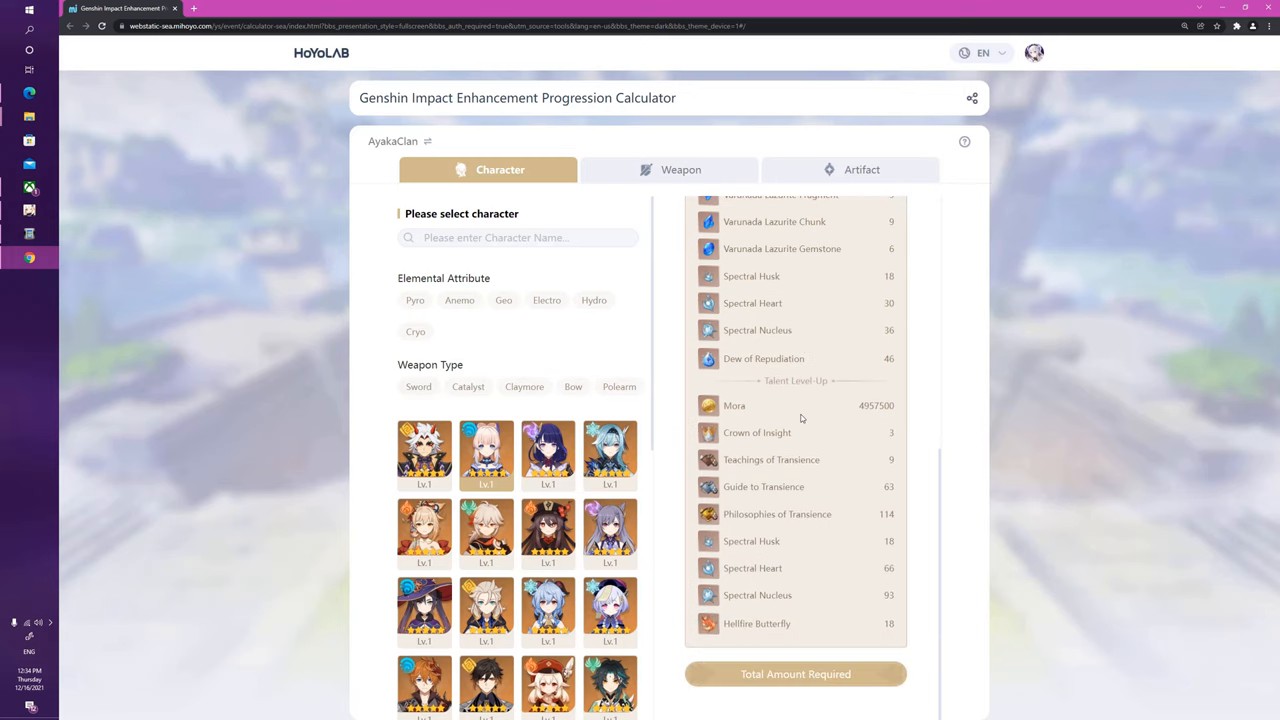
{"action": "double_click", "coordinate": [876, 405]}
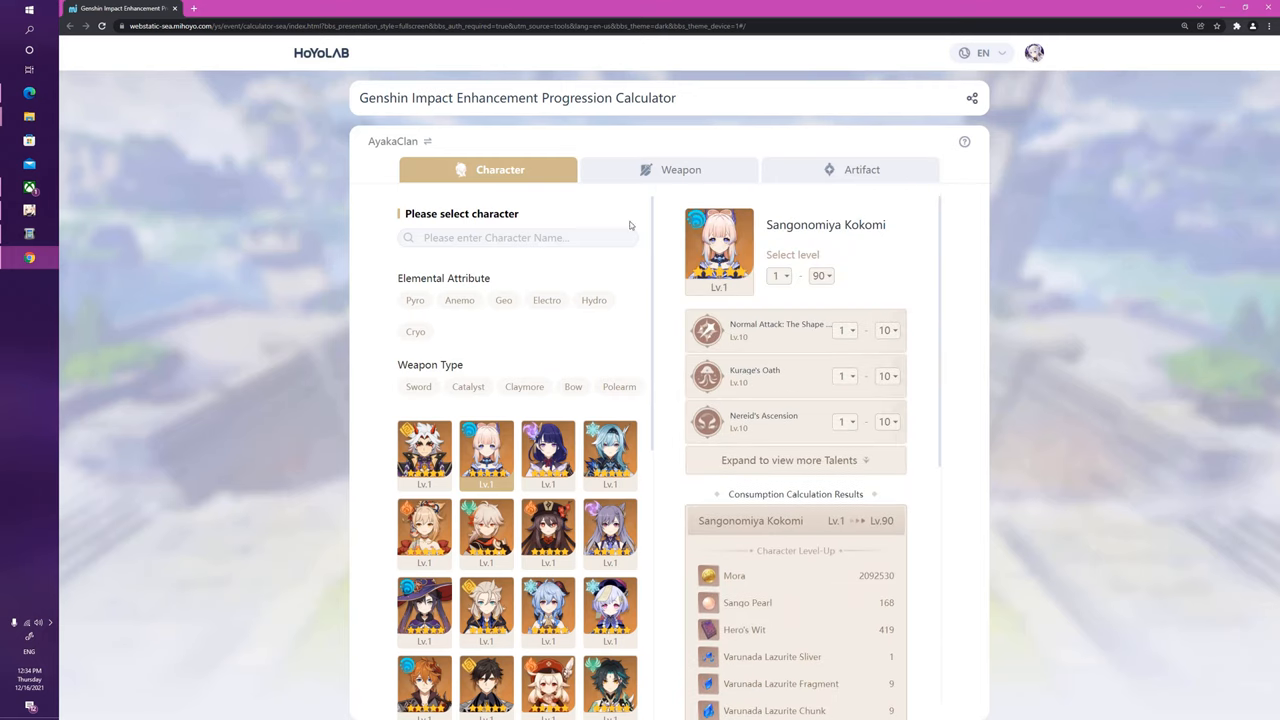
{"action": "left_click", "coordinate": [680, 169]}
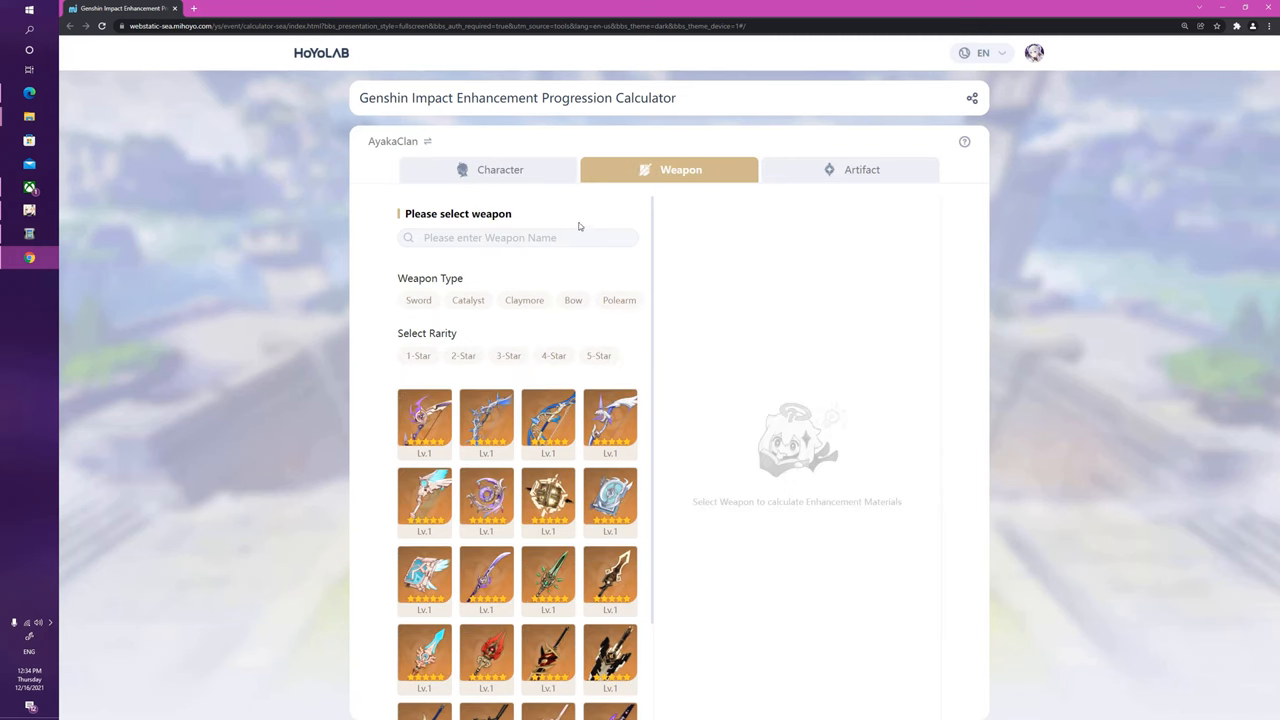
{"action": "left_click", "coordinate": [860, 169]}
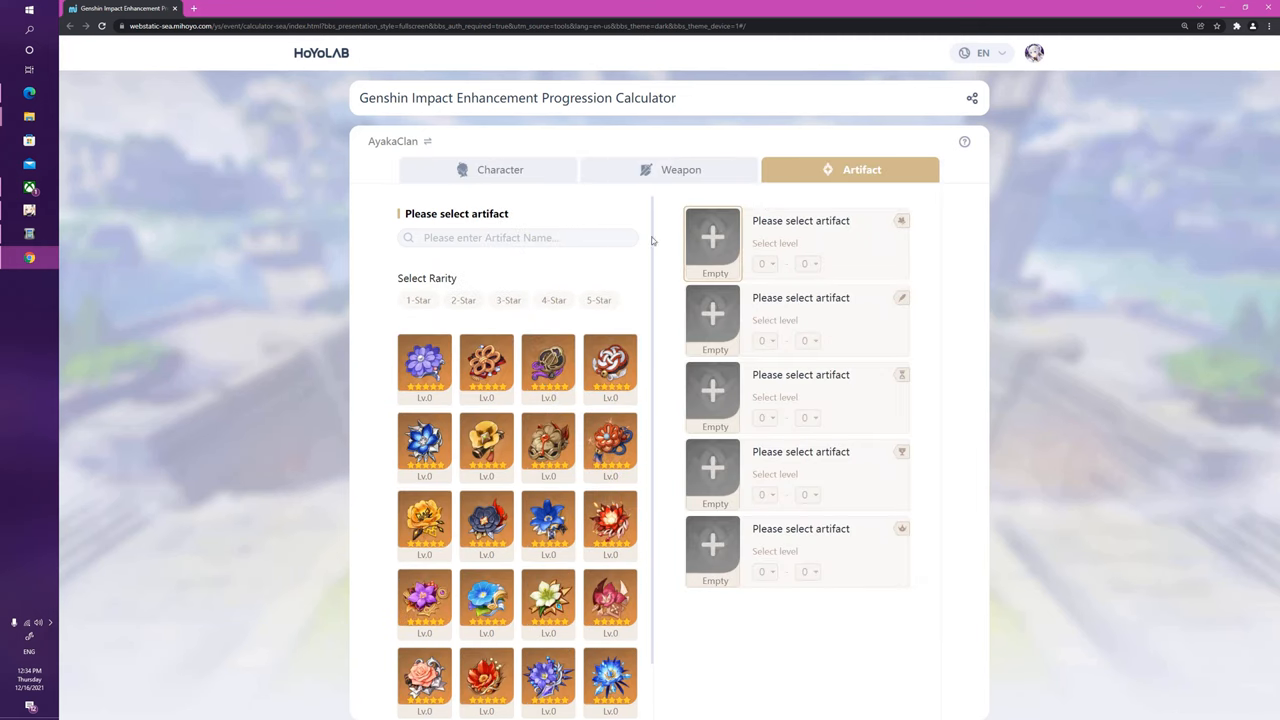
{"action": "left_click", "coordinate": [500, 169]}
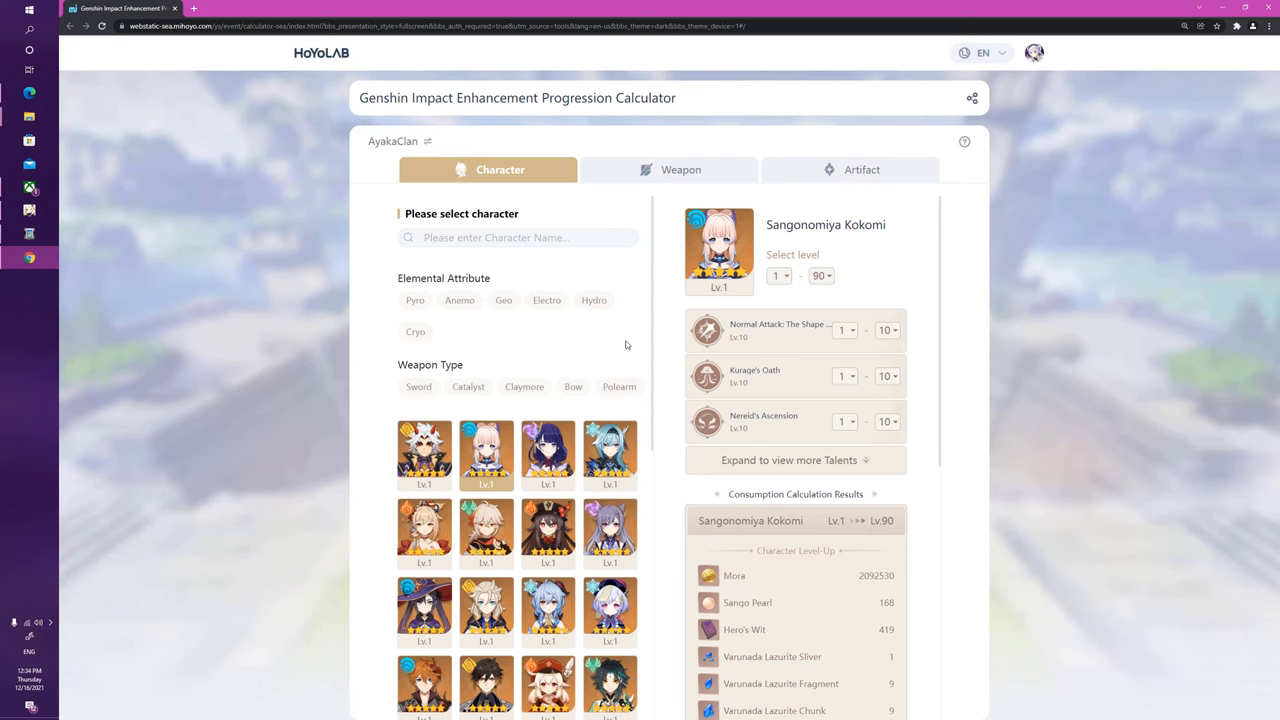
{"action": "mouse_move", "coordinate": [673, 249]}
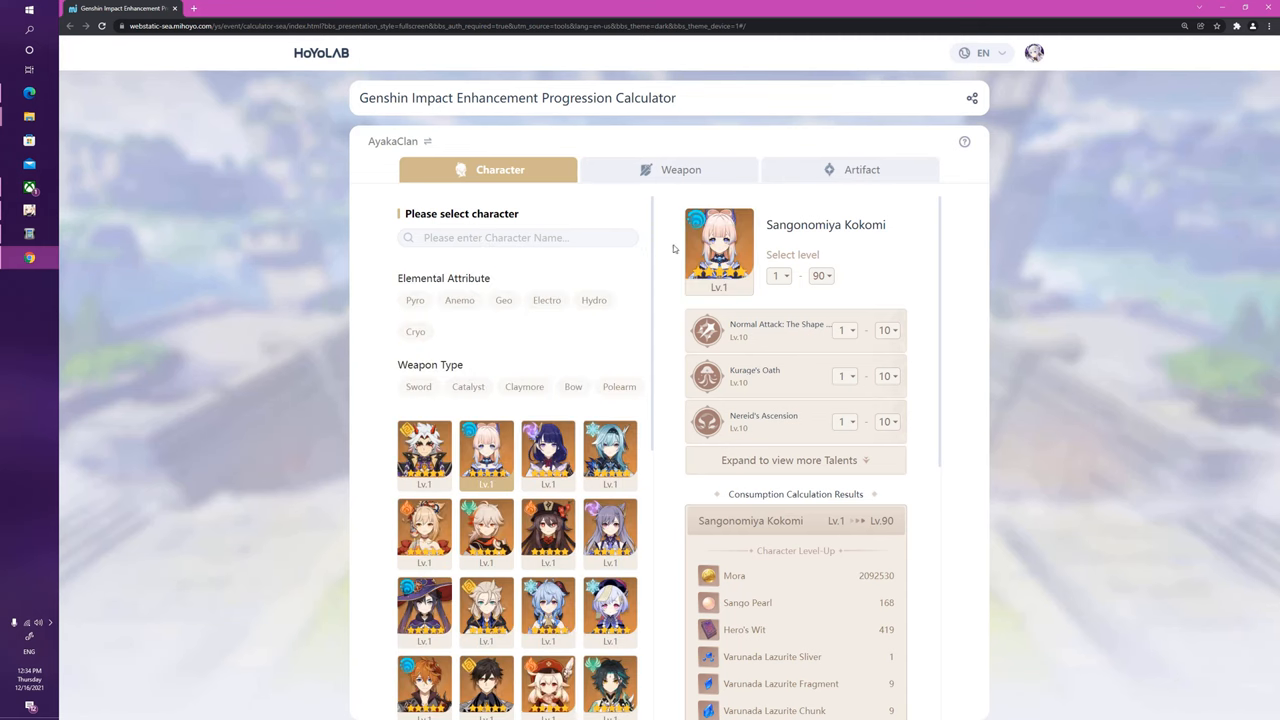
{"action": "scroll", "scroll_direction": "down", "scroll_amount": 3}
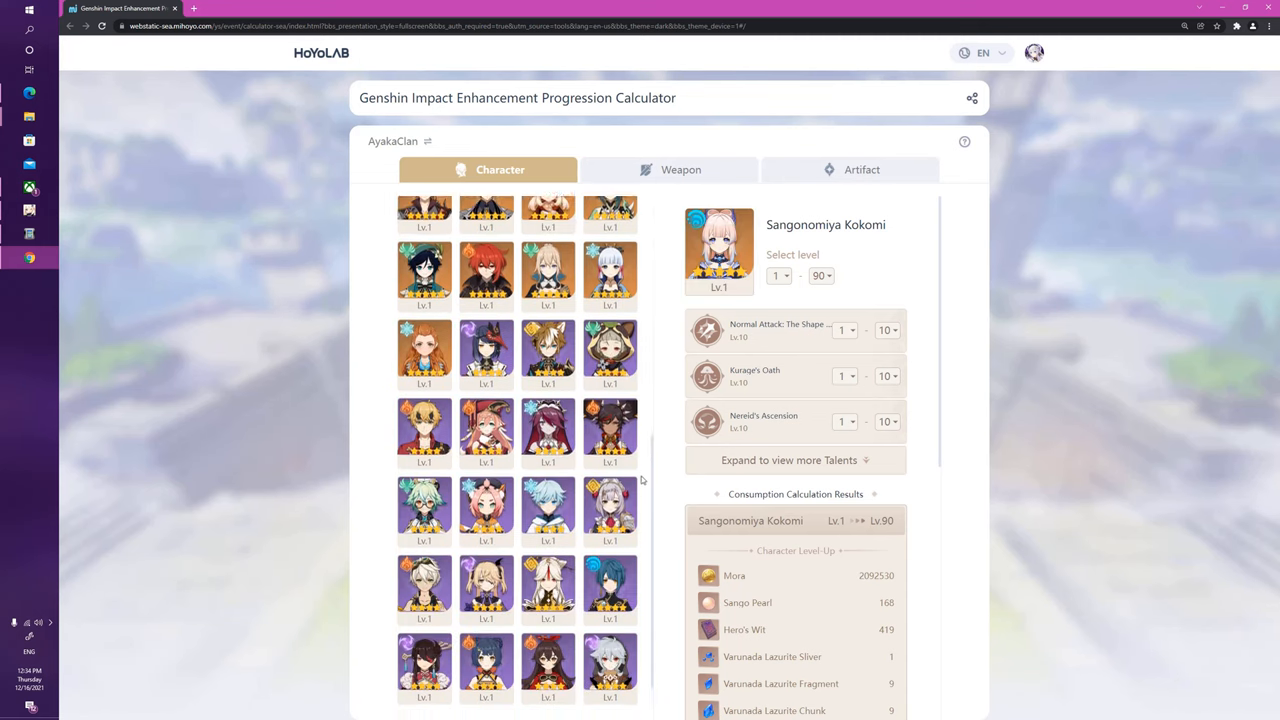
{"action": "scroll", "scroll_direction": "down", "scroll_amount": 3}
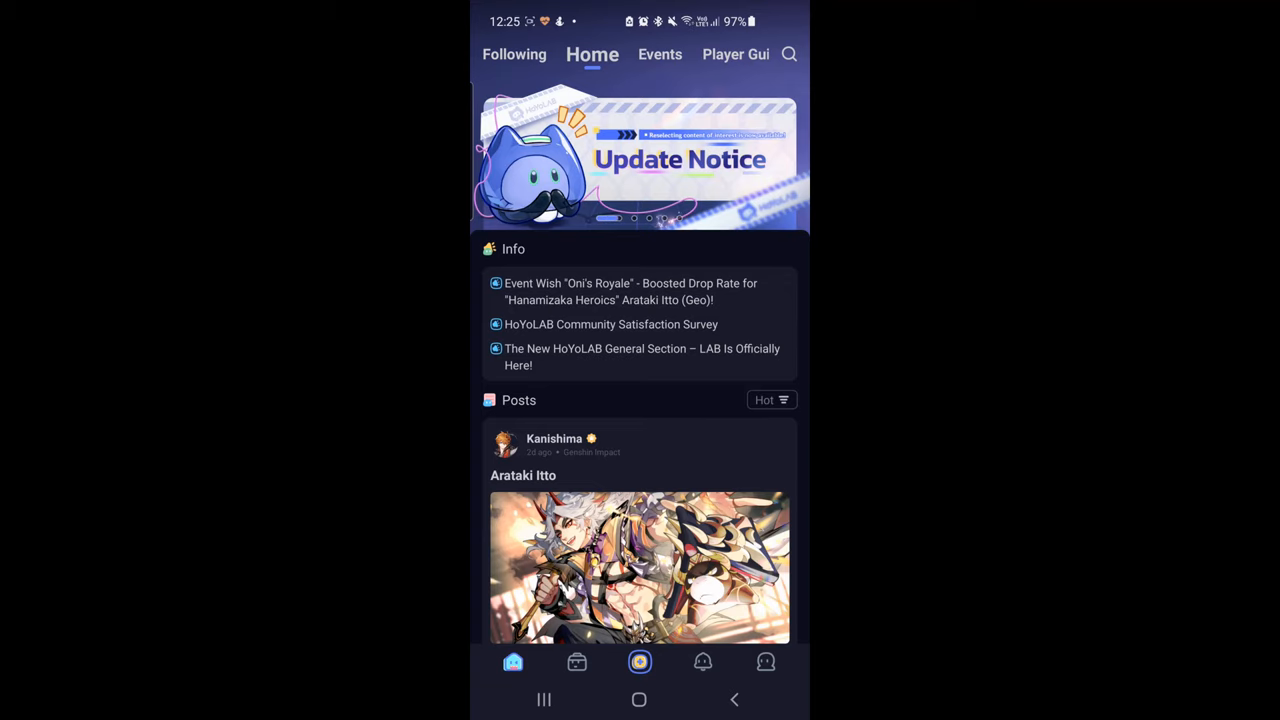
Scroll the mobile Home feed, then open the Enhancement Progression Calculator from Tools.
{"action": "scroll", "scroll_direction": "down", "scroll_amount": 3}
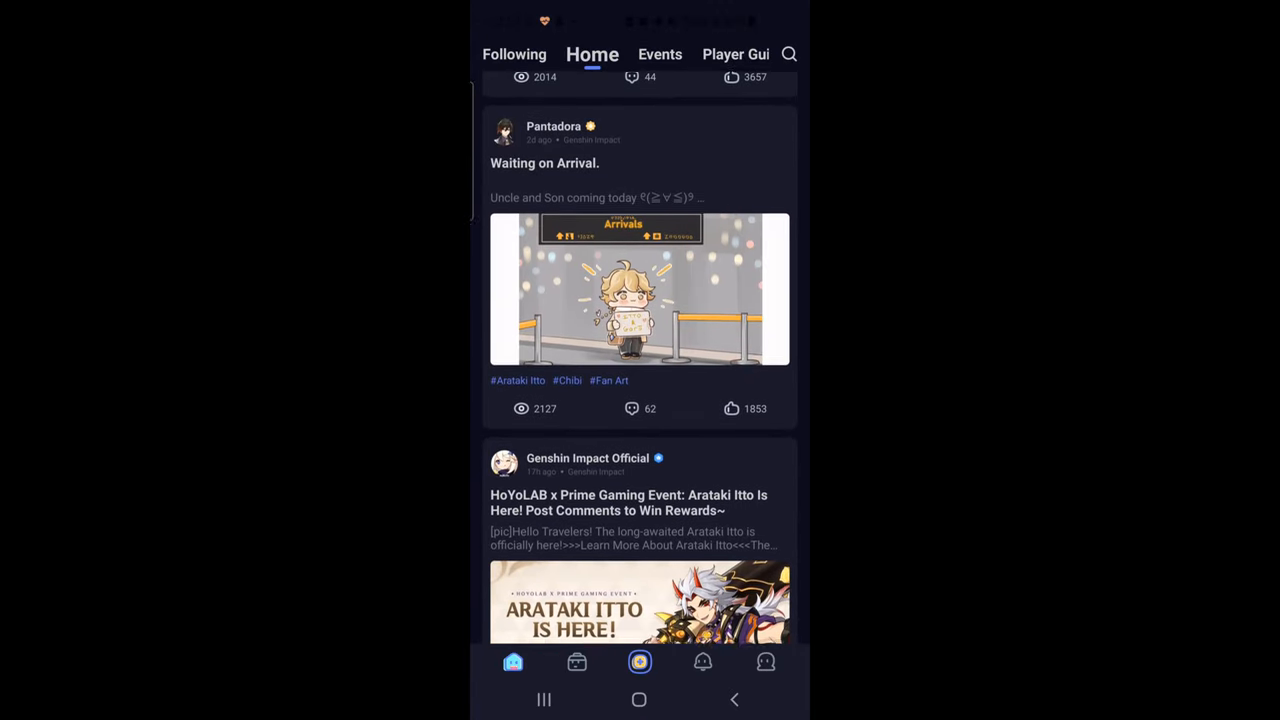
{"action": "scroll", "scroll_direction": "down", "scroll_amount": 3}
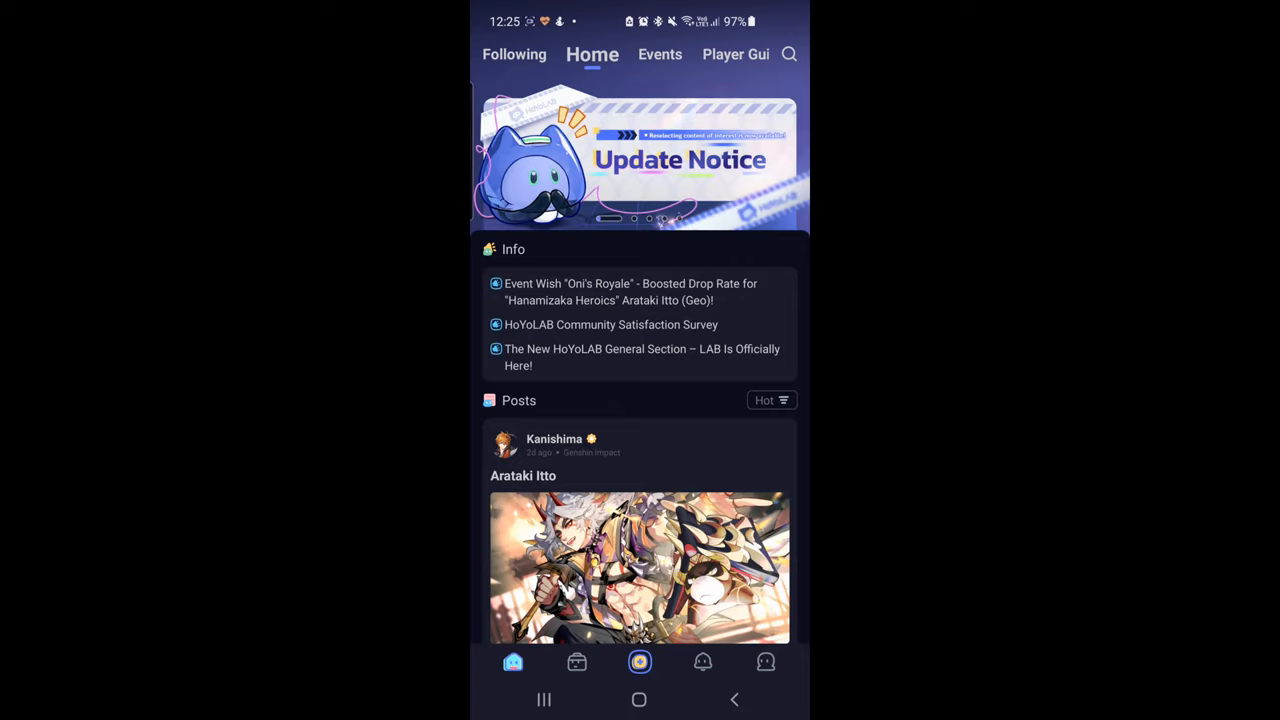
{"action": "left_click", "coordinate": [576, 661]}
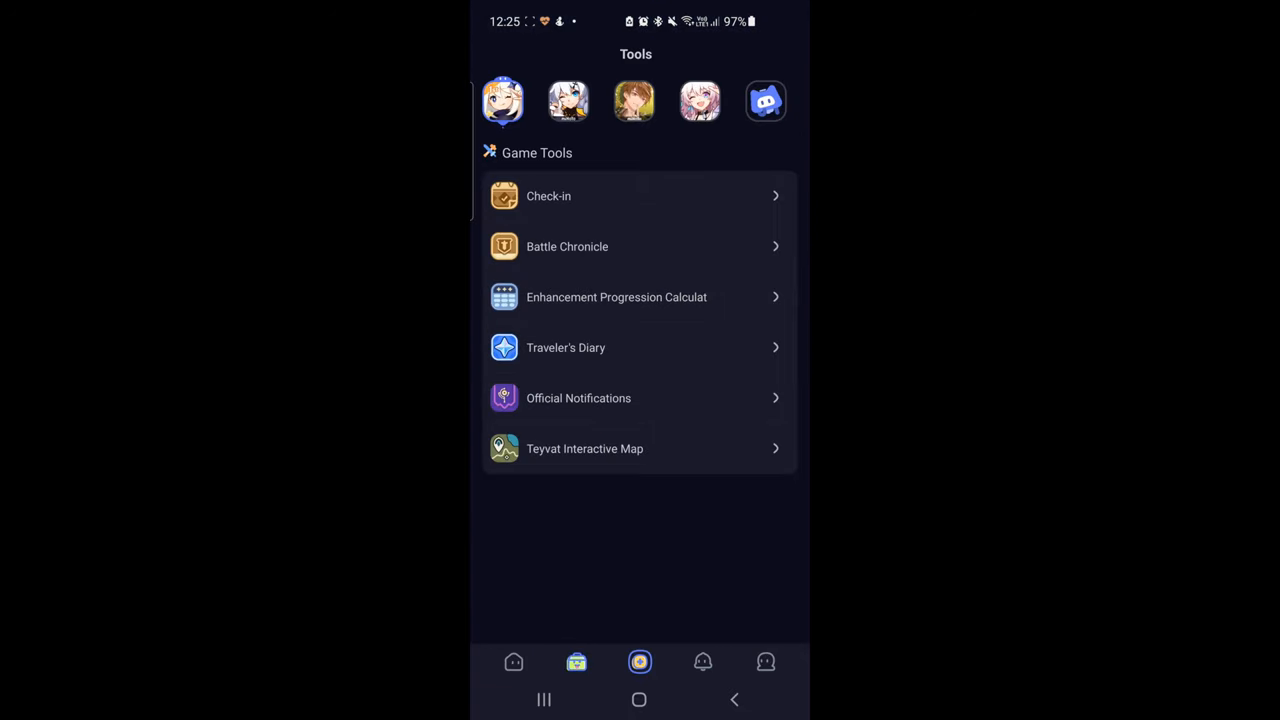
{"action": "left_click", "coordinate": [616, 297]}
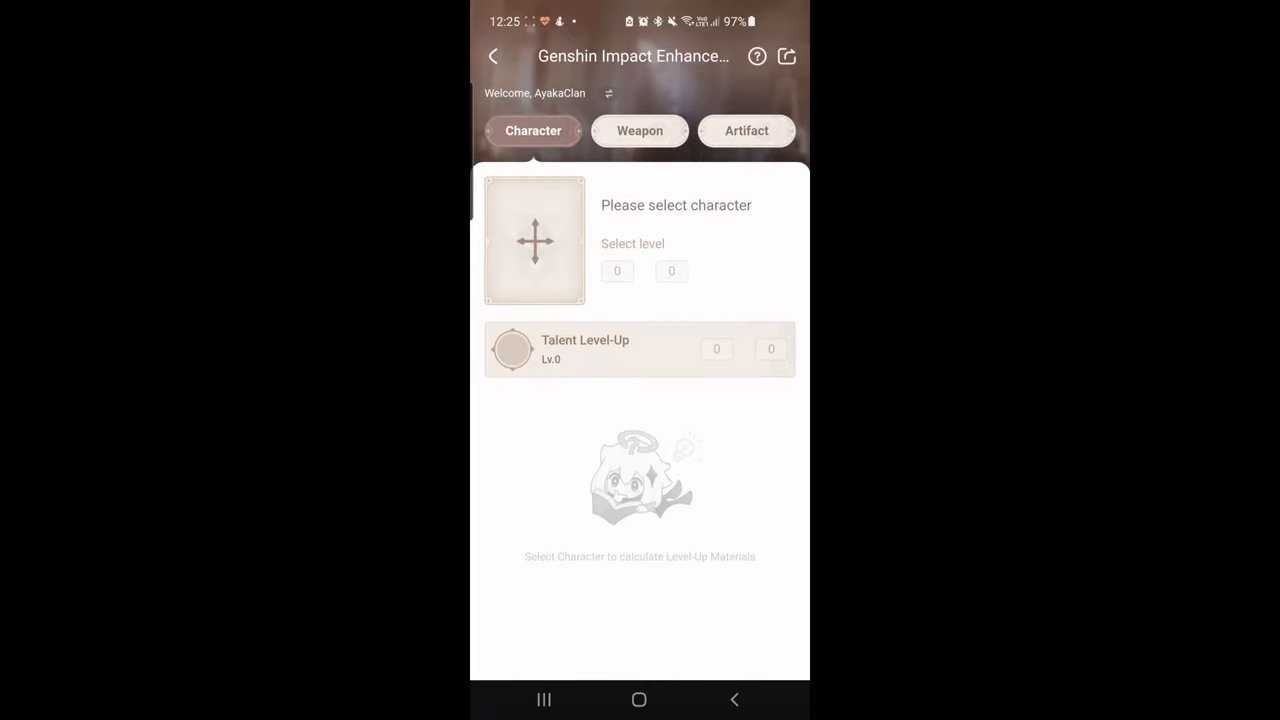
Pick Chongyun from the character list.
{"action": "left_click", "coordinate": [534, 240]}
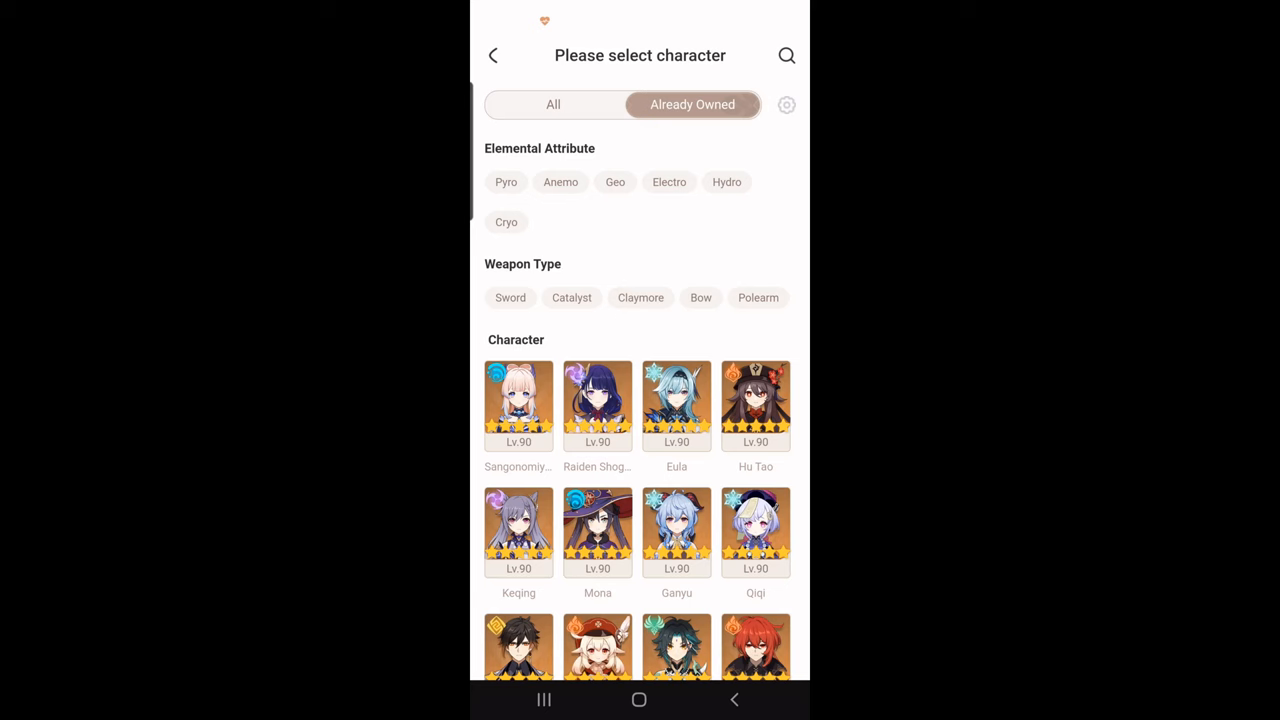
{"action": "scroll", "scroll_direction": "down", "scroll_amount": 3}
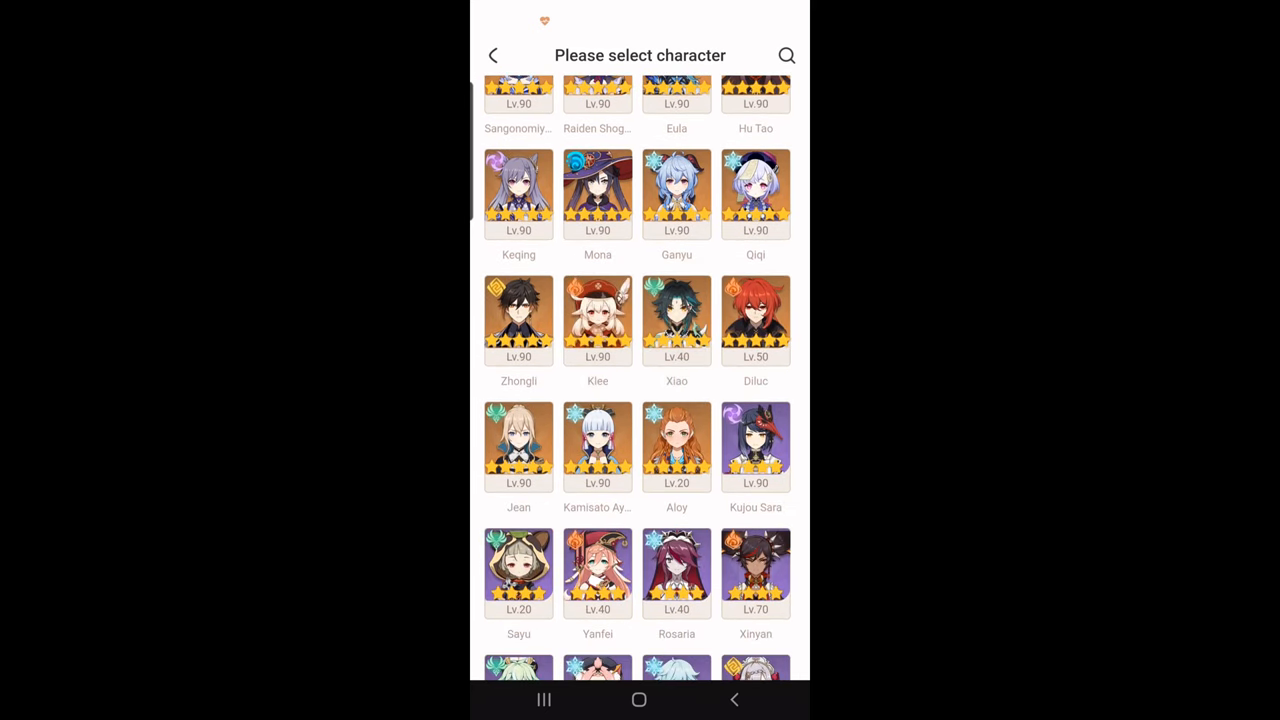
{"action": "scroll", "scroll_direction": "down", "scroll_amount": 3}
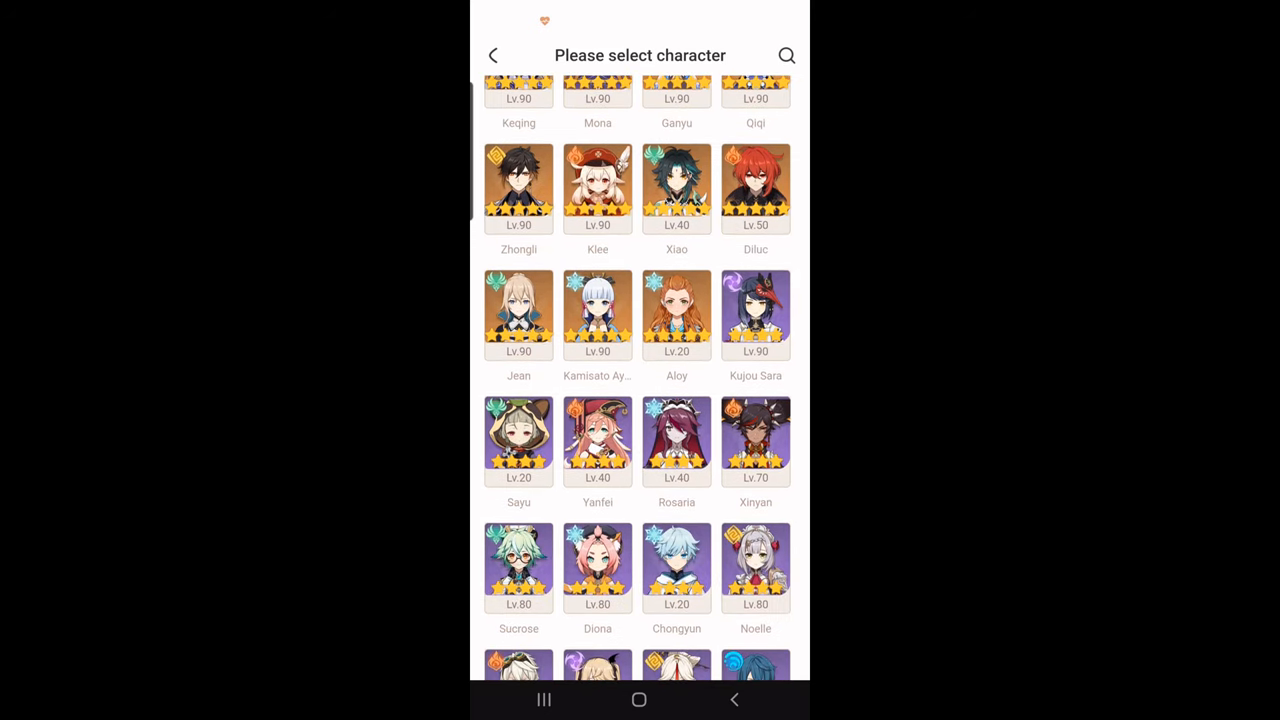
{"action": "left_click", "coordinate": [492, 55]}
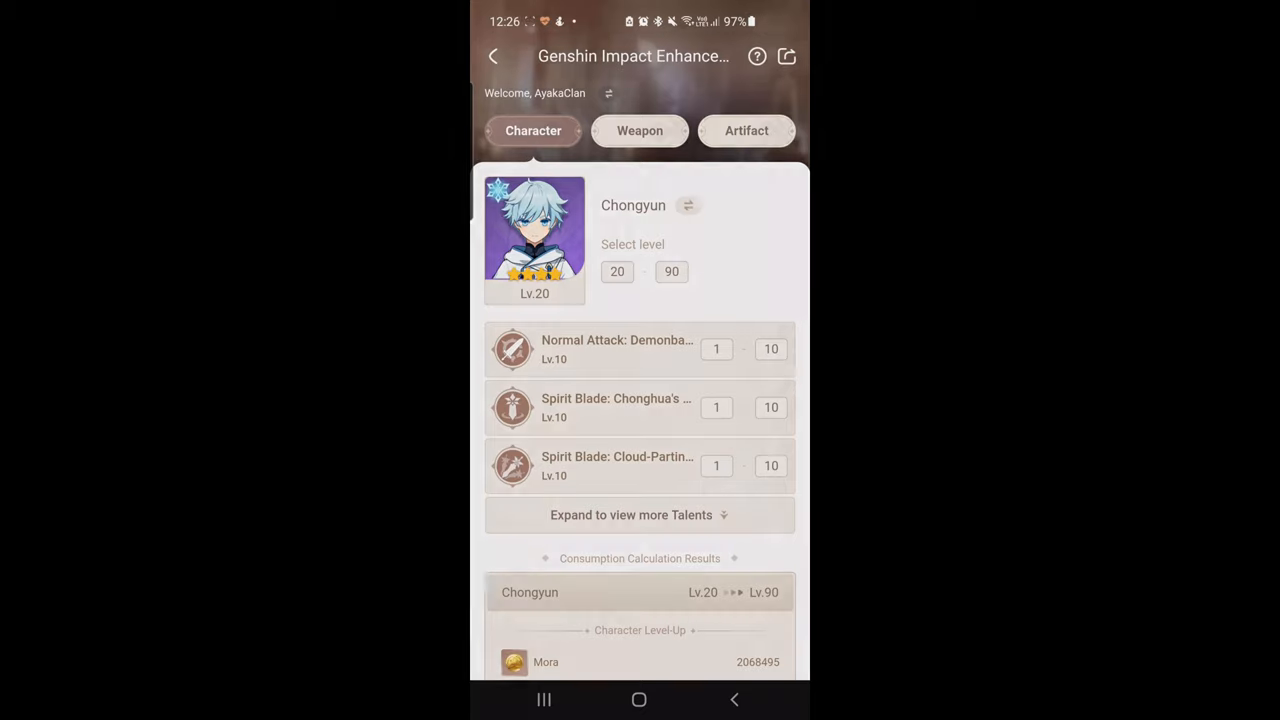
Set Chongyun's target level to 80 and talents to 7, 8 and 9, then review the results.
{"action": "left_click", "coordinate": [617, 271]}
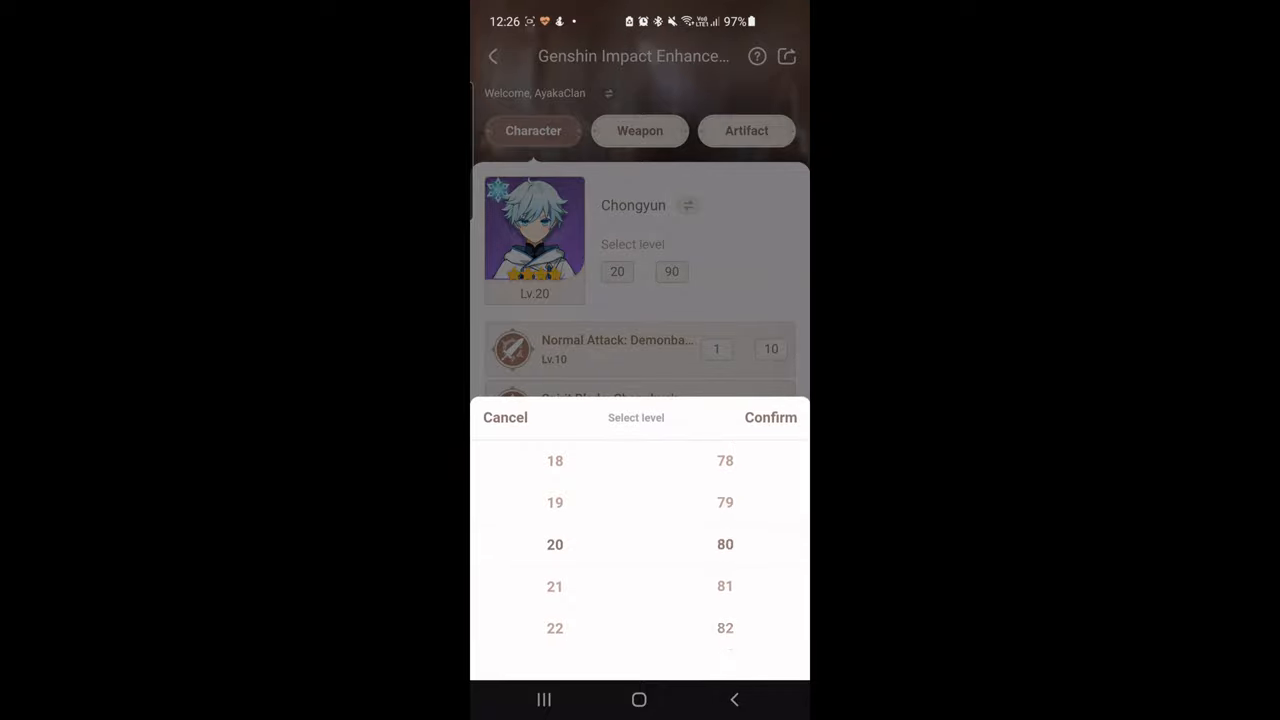
{"action": "left_click", "coordinate": [770, 417]}
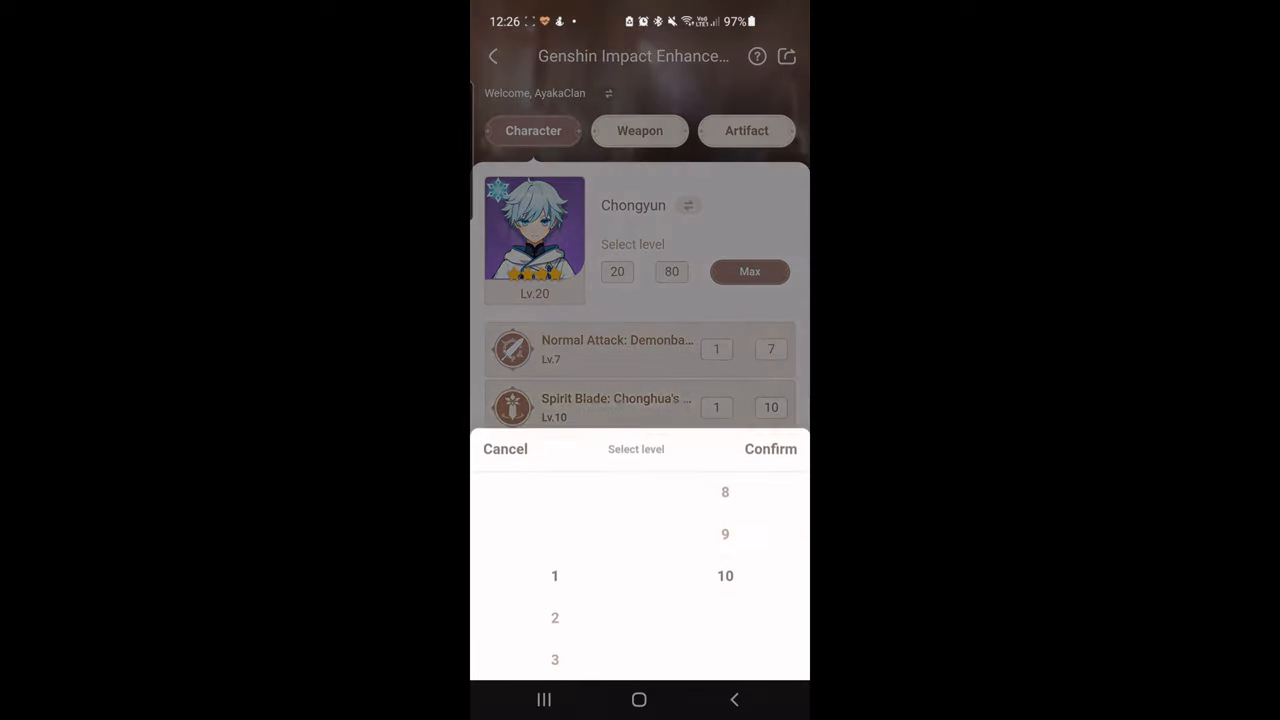
{"action": "scroll", "scroll_direction": "down", "scroll_amount": 3}
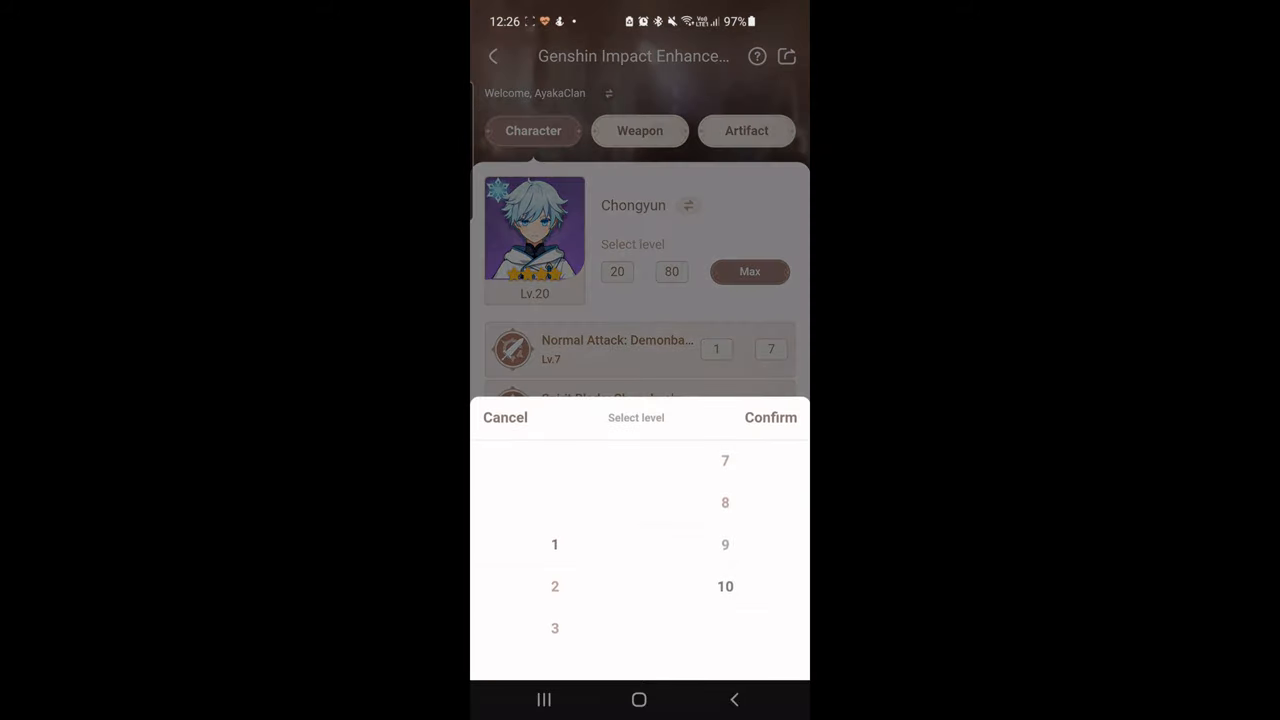
{"action": "left_click", "coordinate": [770, 417]}
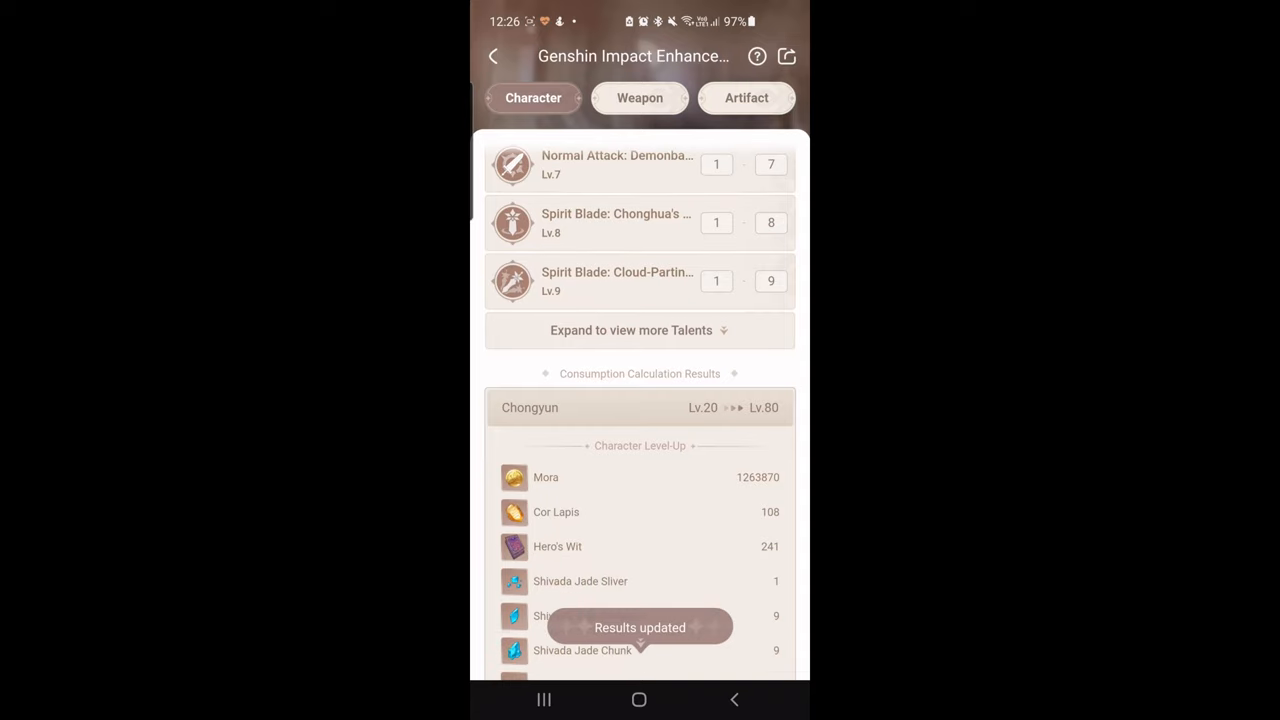
{"action": "scroll", "scroll_direction": "up", "scroll_amount": 3}
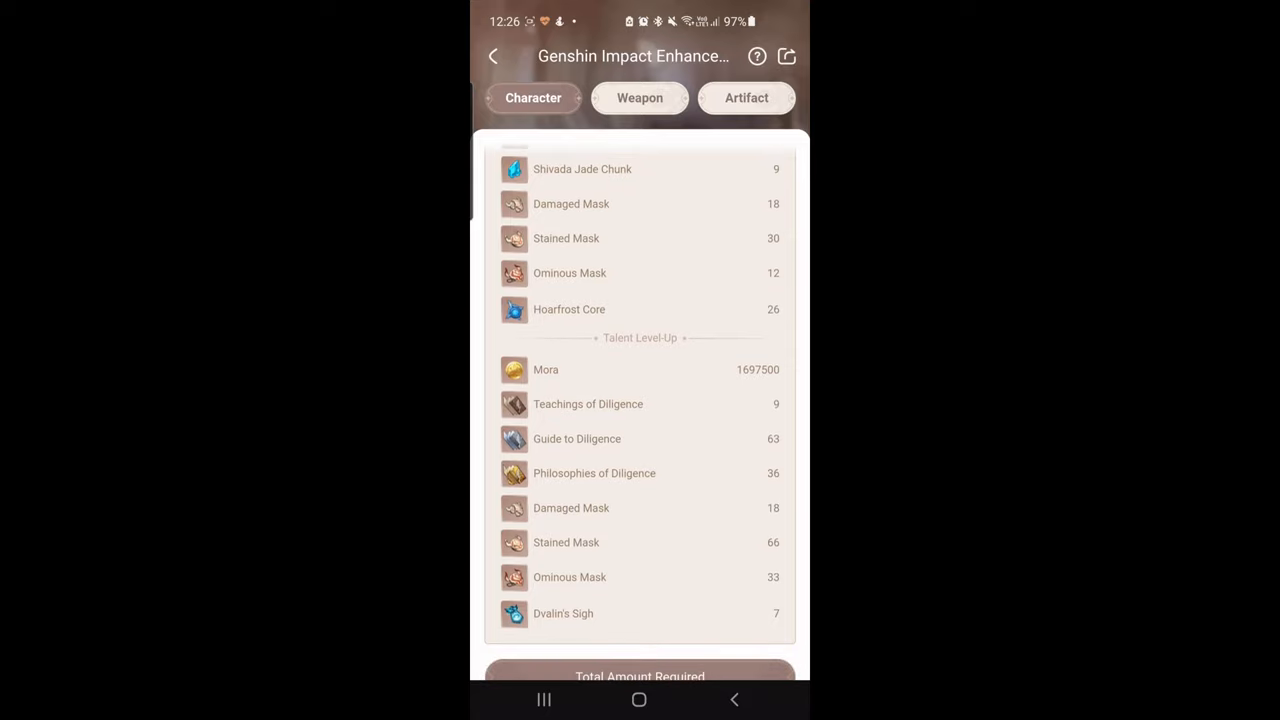
{"action": "scroll", "scroll_direction": "down", "scroll_amount": 3}
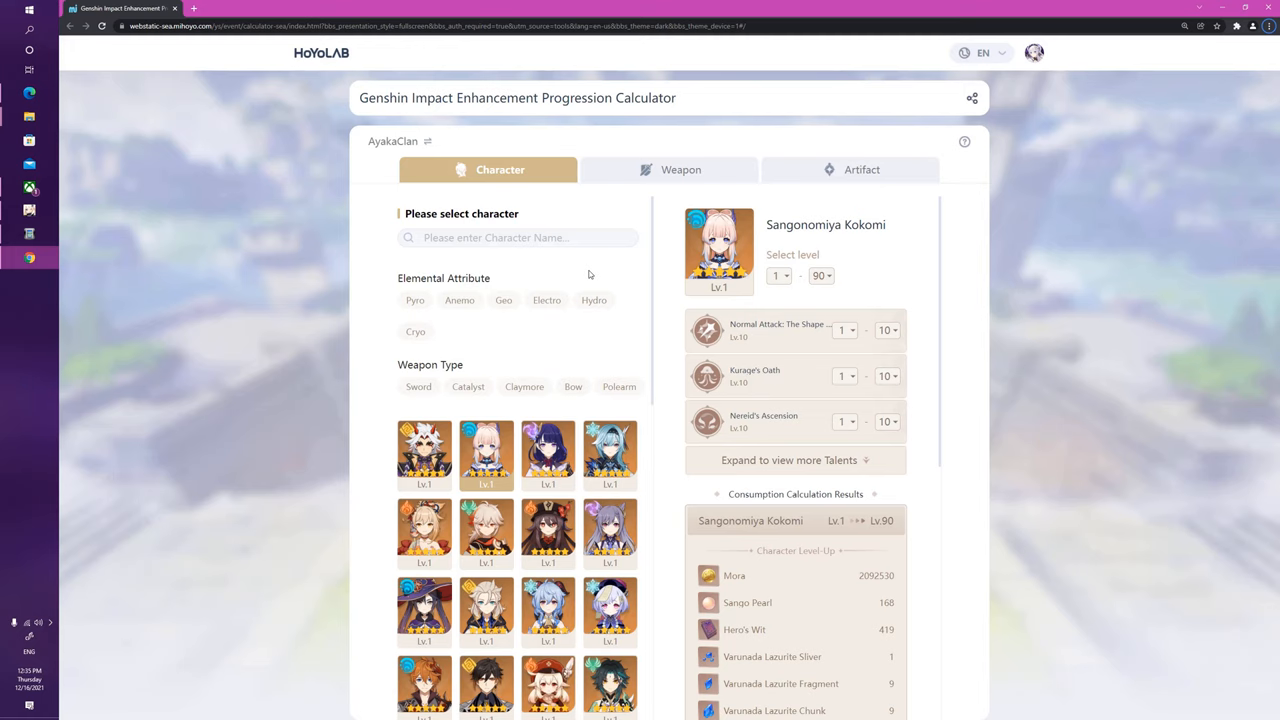
{"action": "mouse_move", "coordinate": [532, 169]}
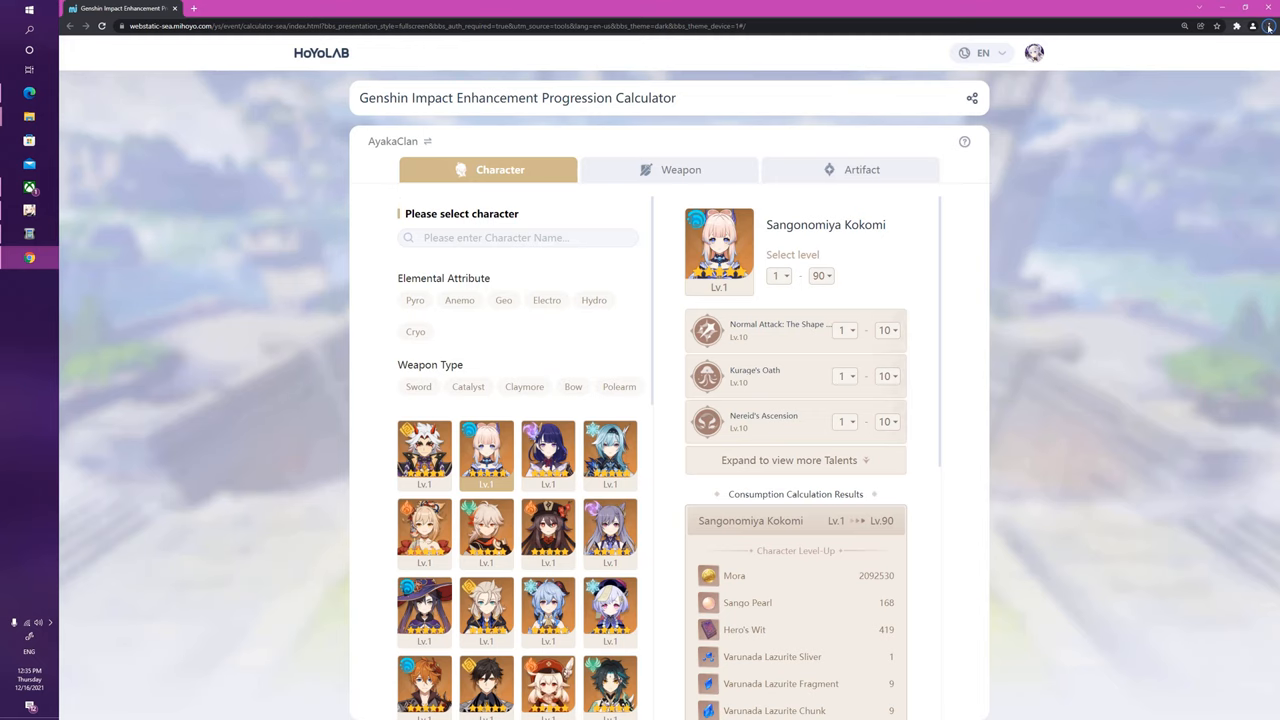
Switch from the calculator to the AyakaClan profile page.
{"action": "key", "text": "f11"}
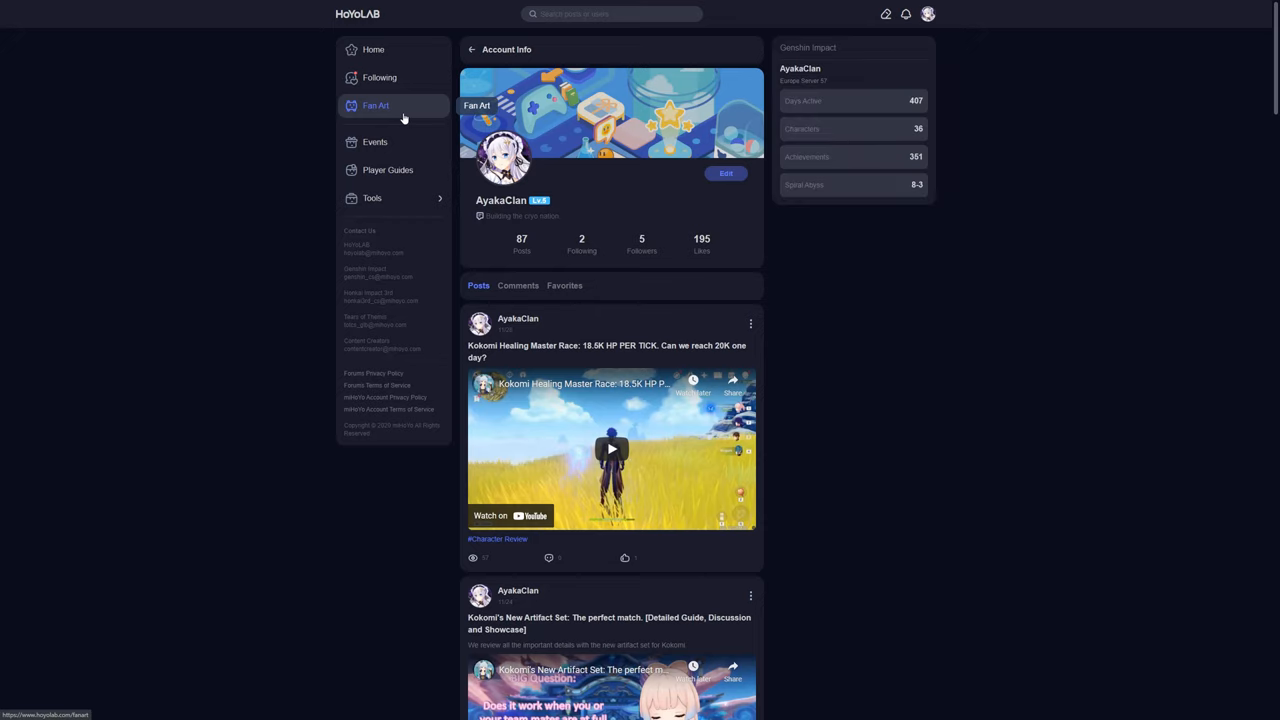
{"action": "mouse_move", "coordinate": [401, 130]}
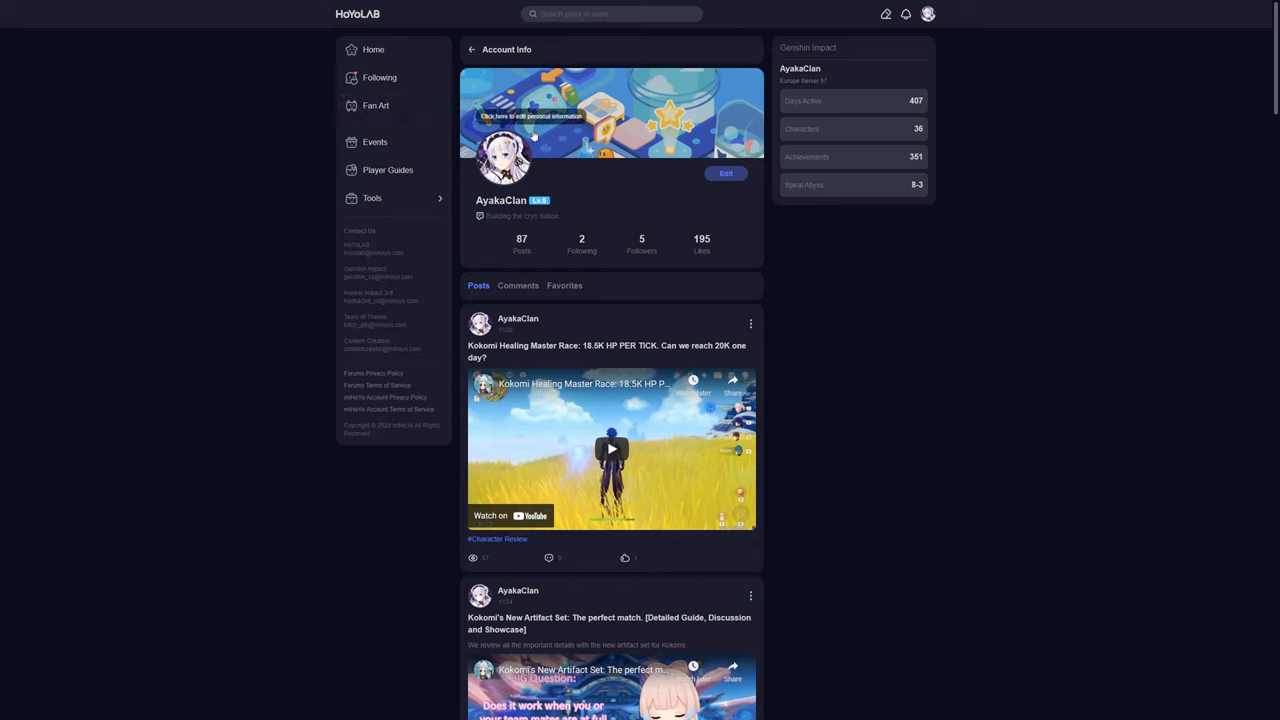
{"action": "left_click", "coordinate": [372, 198]}
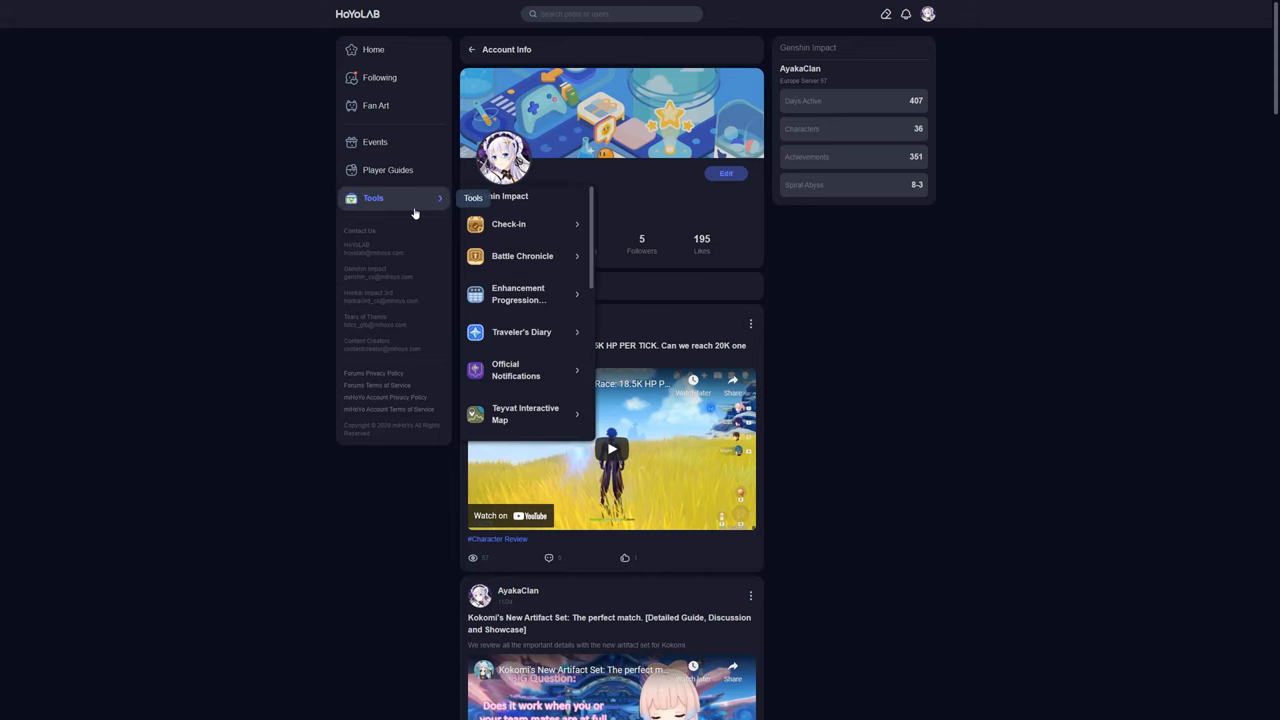
{"action": "mouse_move", "coordinate": [533, 293]}
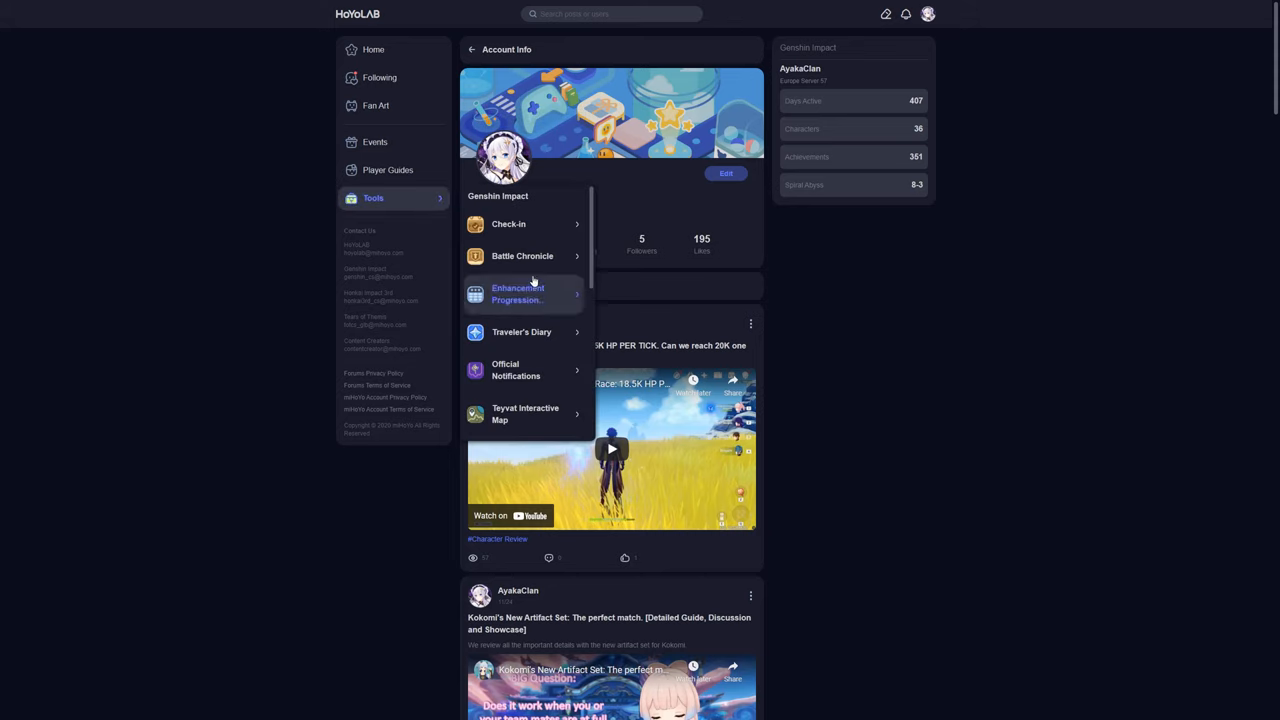
{"action": "mouse_move", "coordinate": [530, 224]}
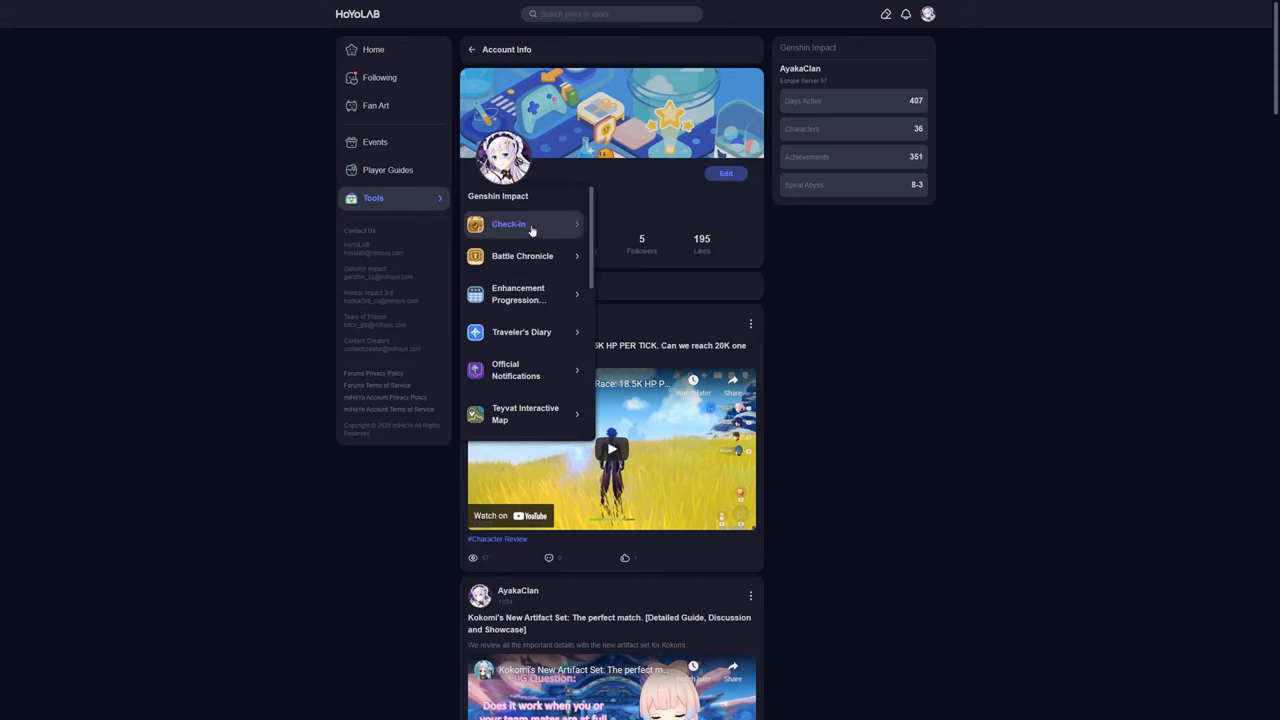
{"action": "mouse_move", "coordinate": [570, 237]}
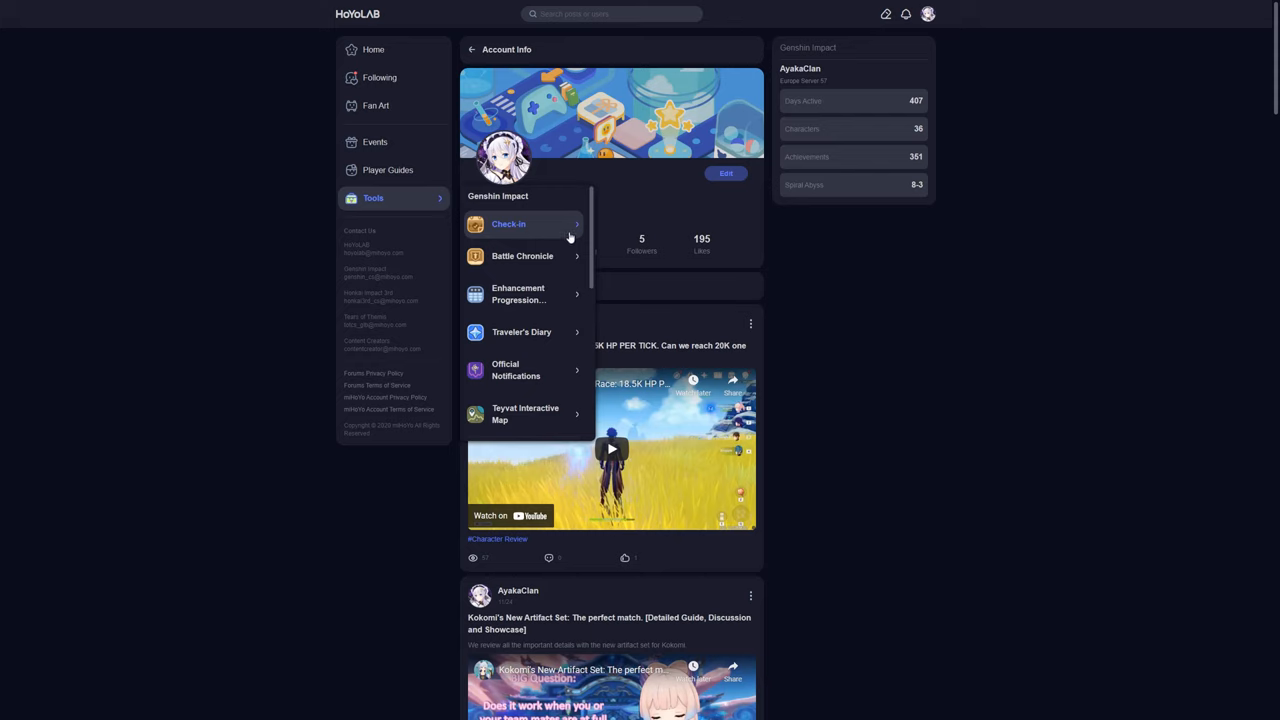
{"action": "scroll", "scroll_direction": "down", "scroll_amount": 3}
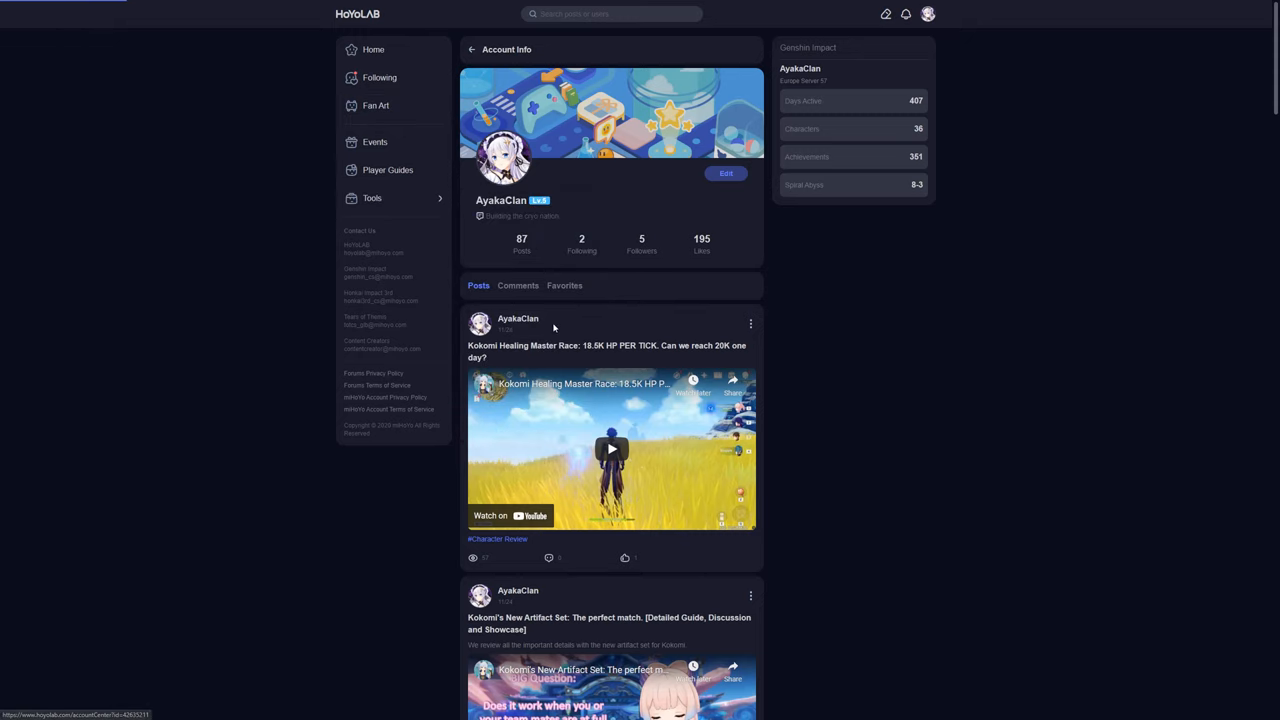
{"action": "left_click", "coordinate": [375, 105]}
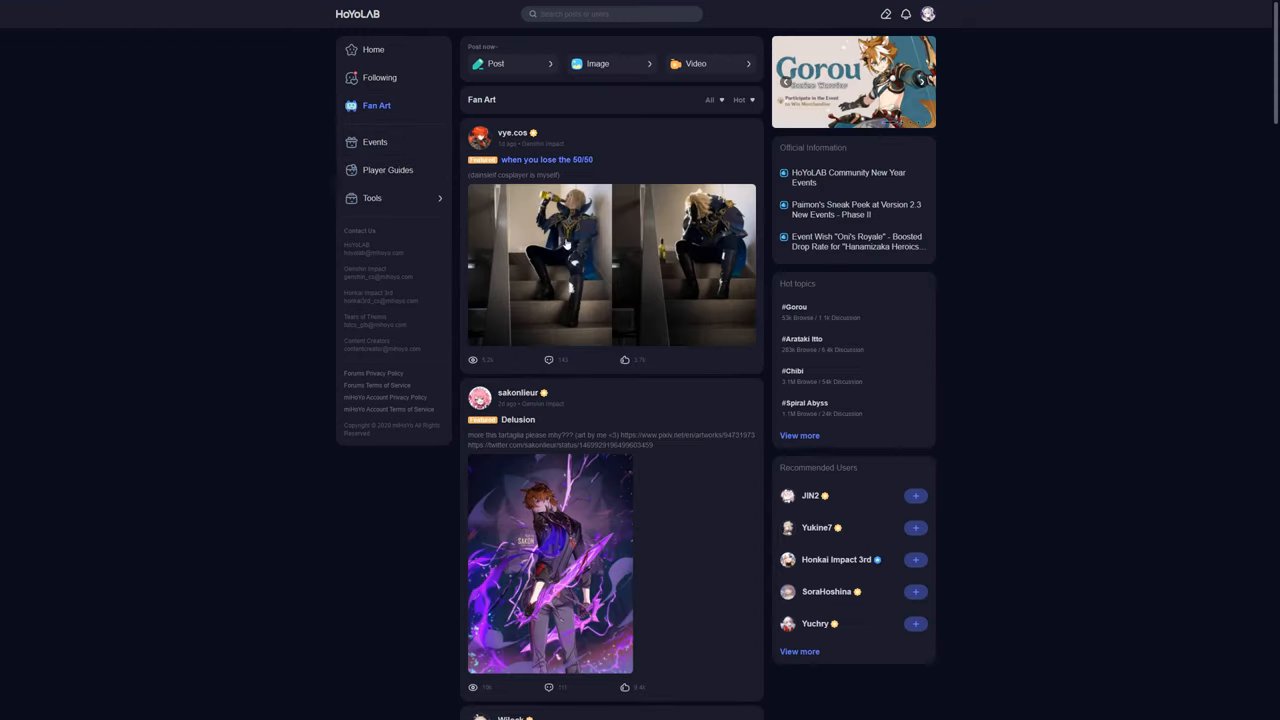
{"action": "mouse_move", "coordinate": [590, 170]}
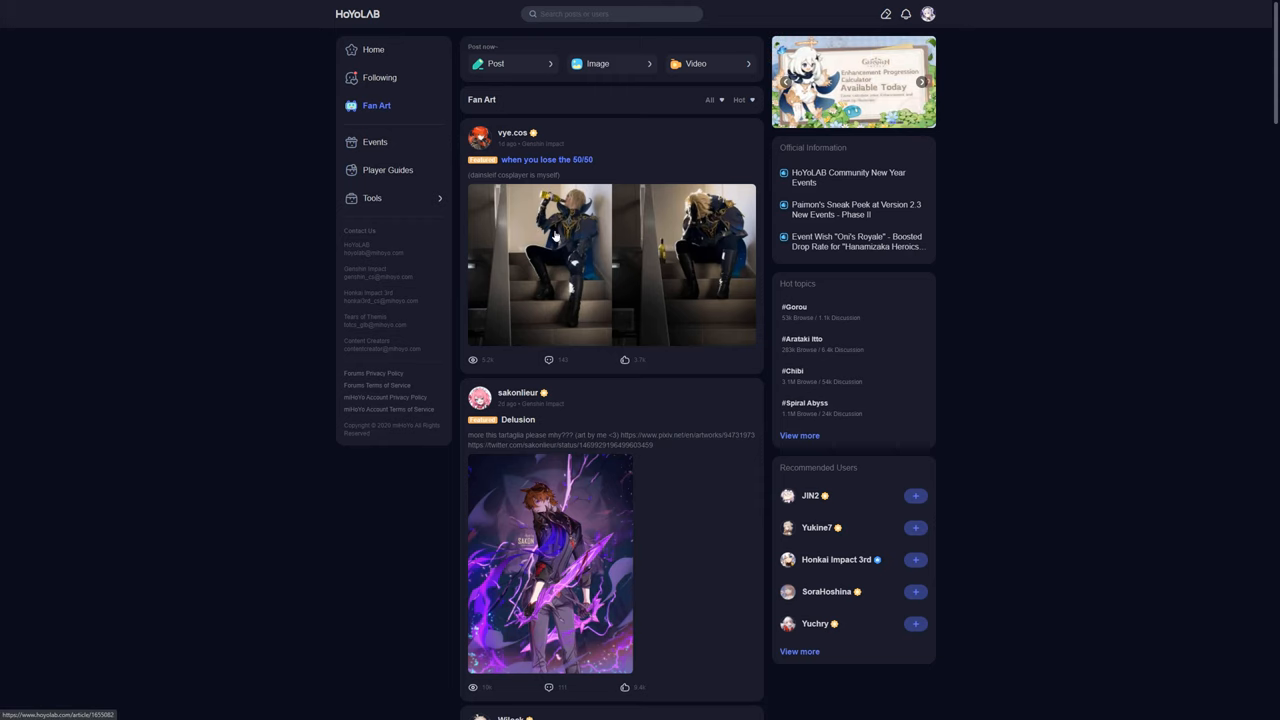
{"action": "scroll", "scroll_direction": "down", "scroll_amount": 3}
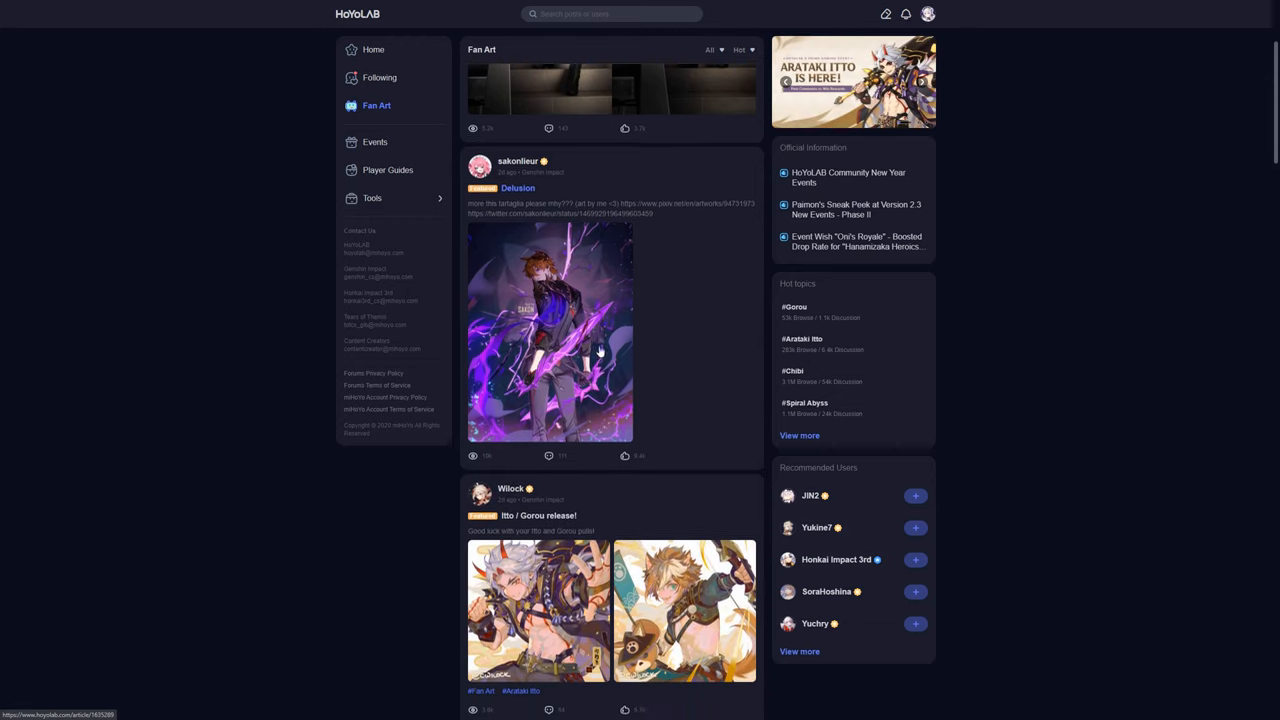
{"action": "scroll", "scroll_direction": "up", "scroll_amount": 3}
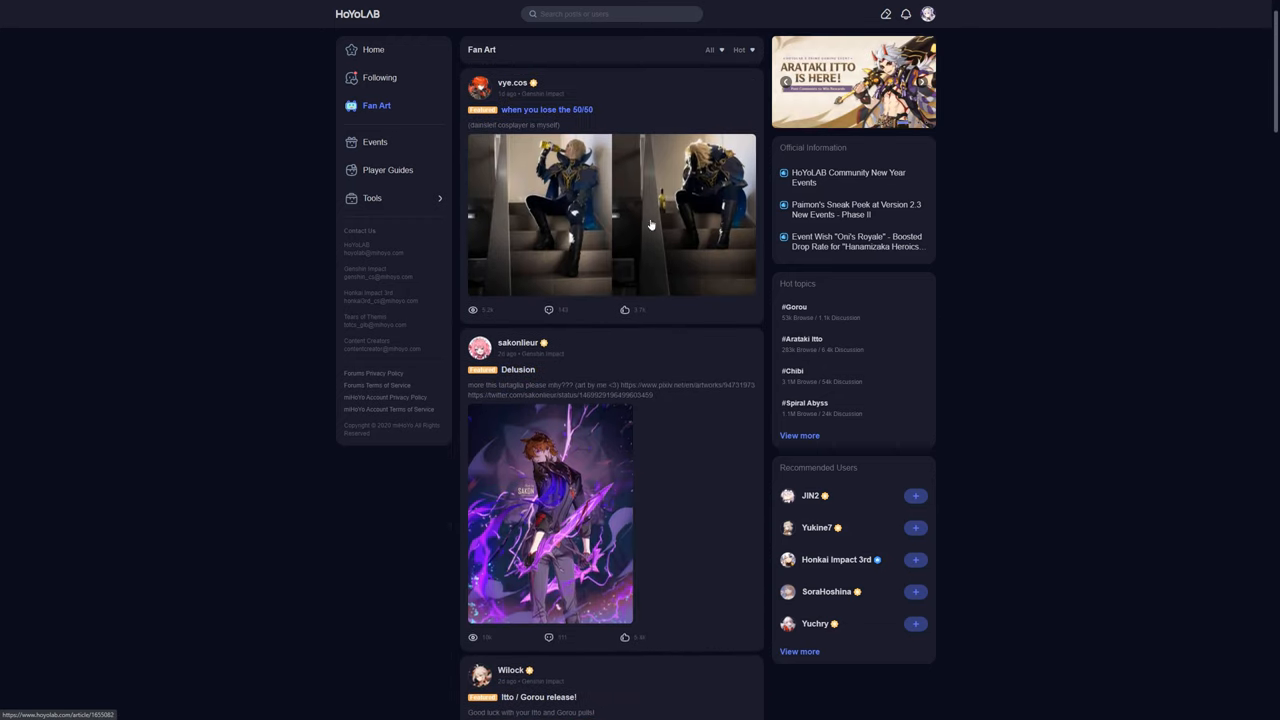
{"action": "scroll", "scroll_direction": "down", "scroll_amount": 3}
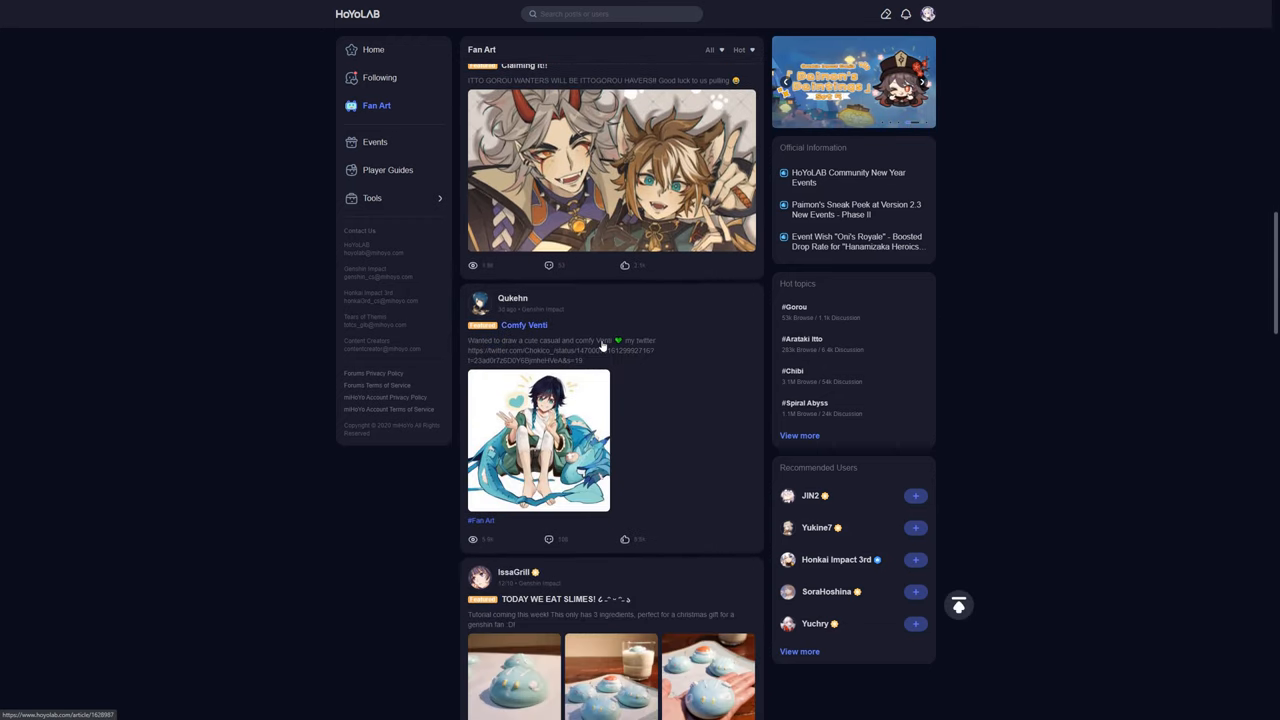
{"action": "scroll", "scroll_direction": "down", "scroll_amount": 3}
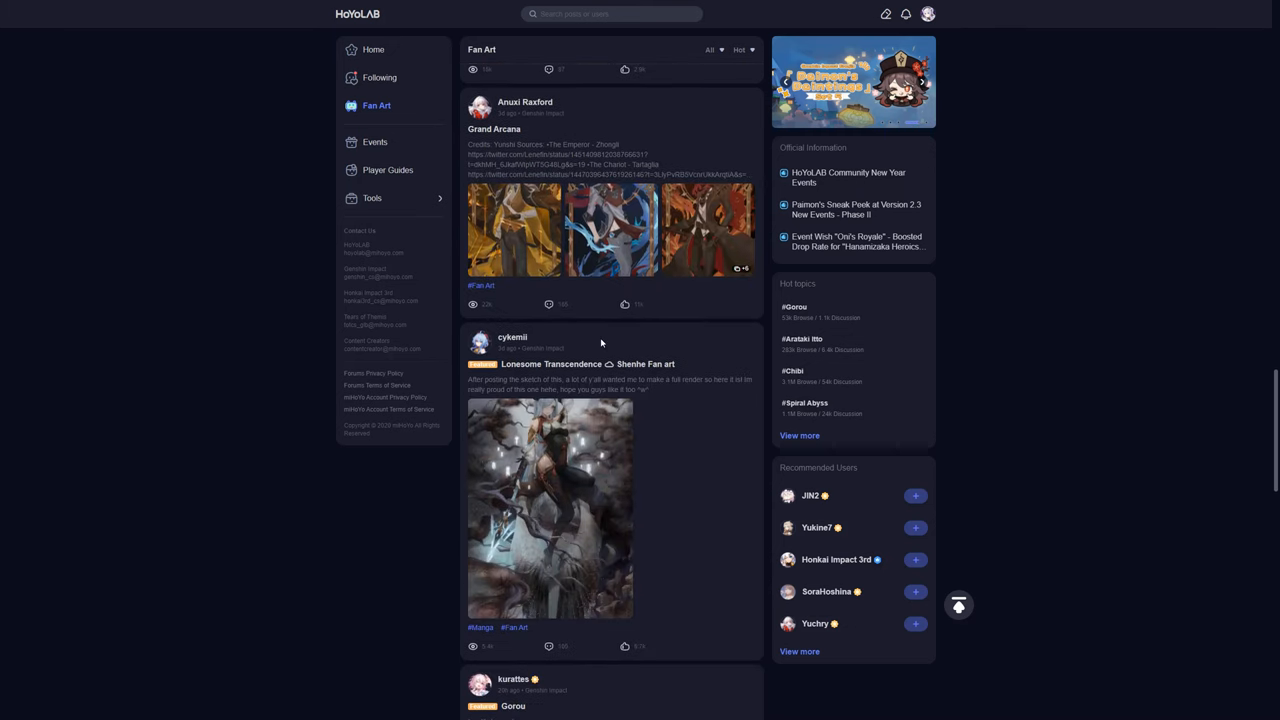
{"action": "left_click", "coordinate": [550, 508]}
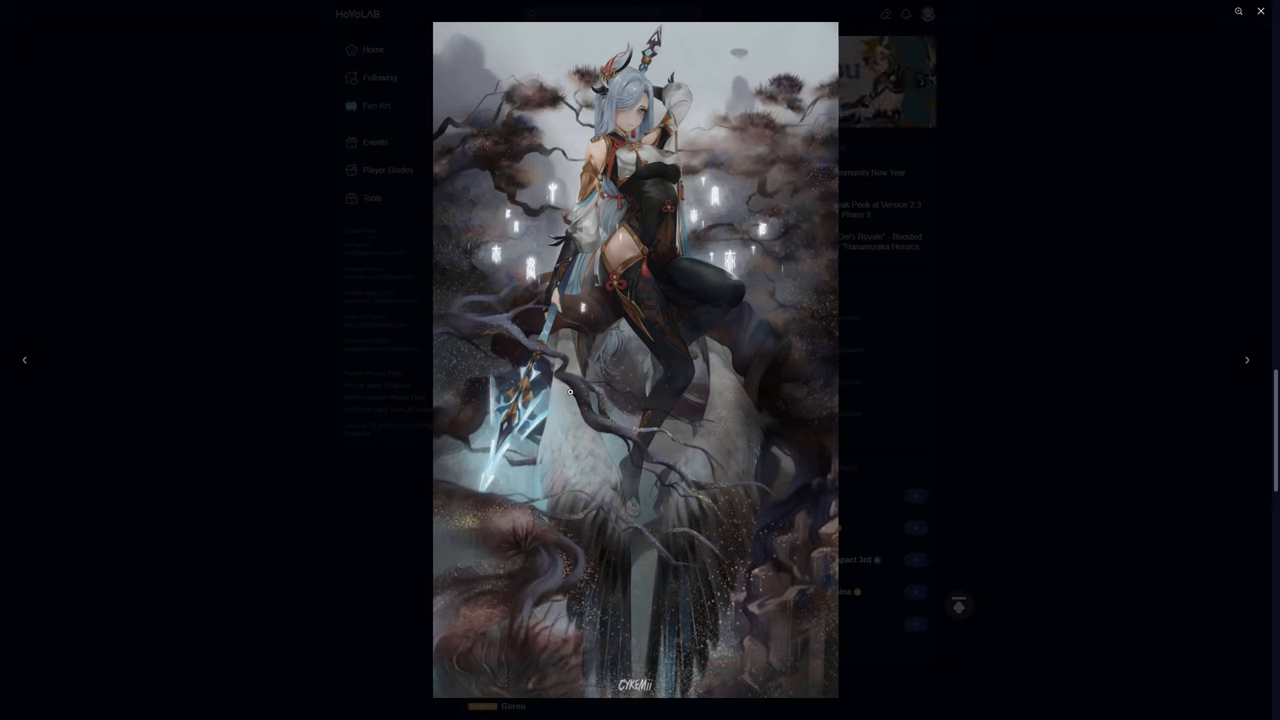
{"action": "mouse_move", "coordinate": [495, 458]}
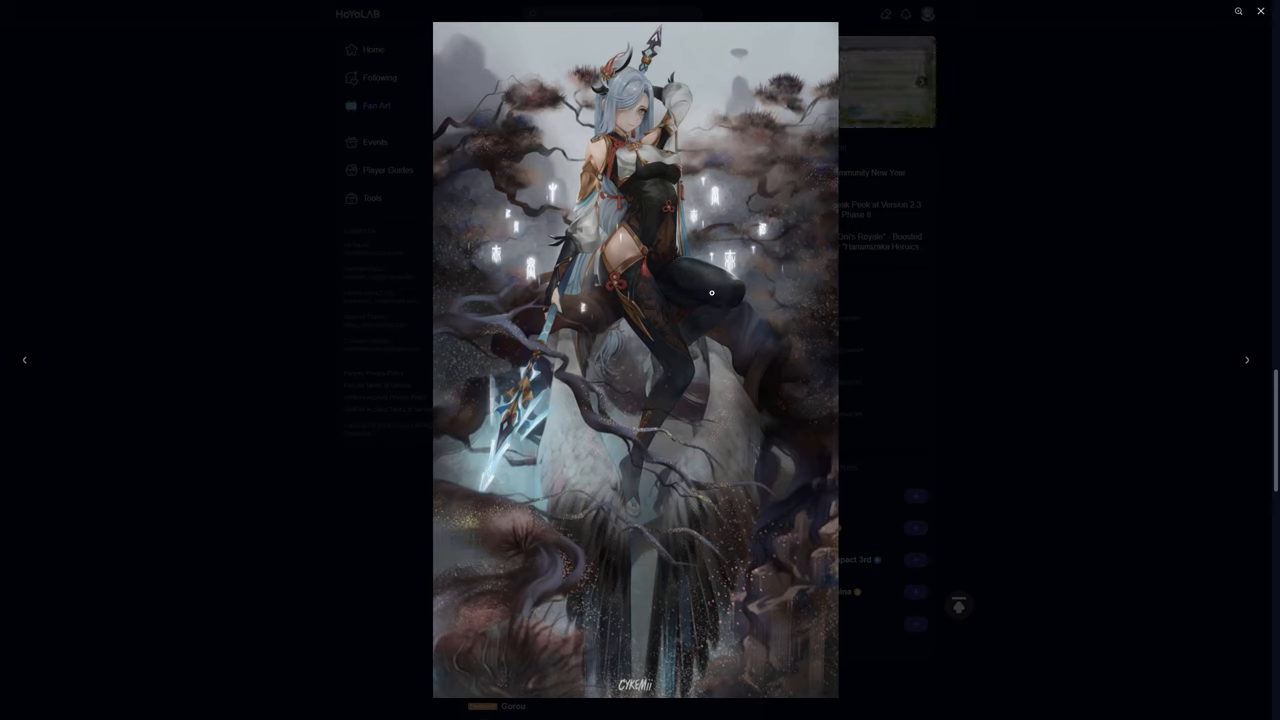
{"action": "left_click", "coordinate": [1260, 11]}
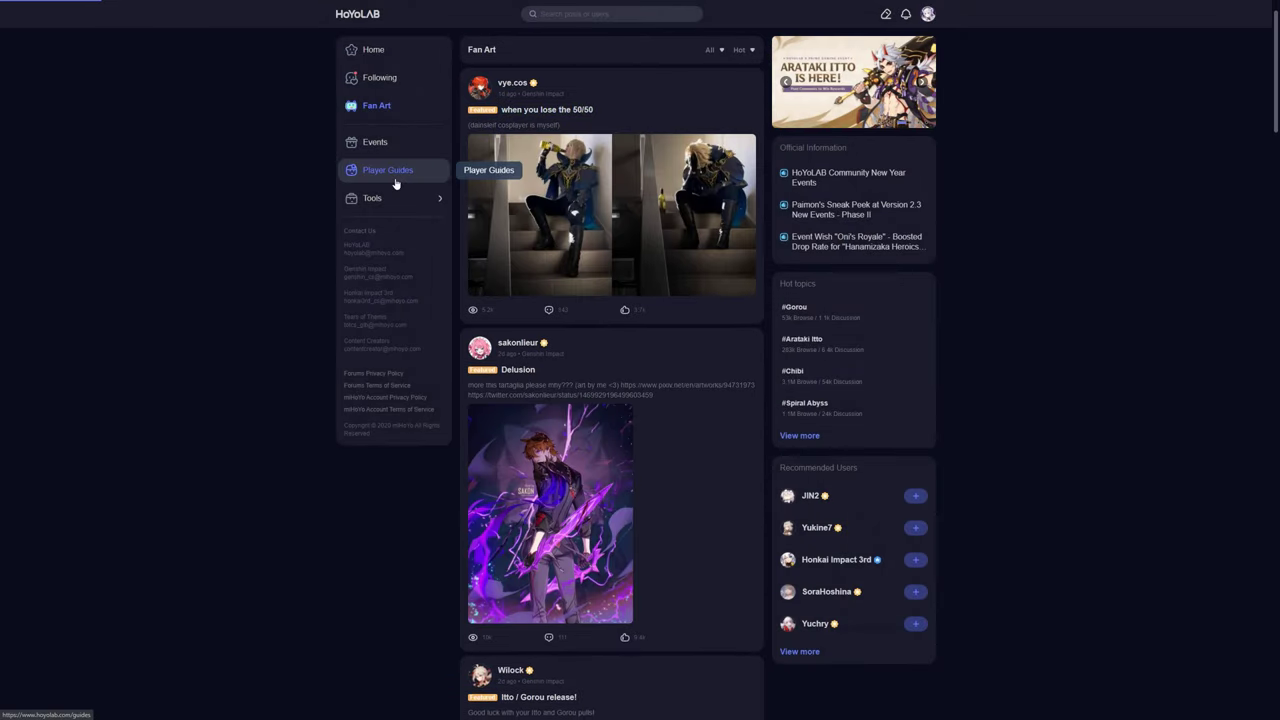
Open Player Guides, view the Itto's Best Build infographic enlarged, close it and scroll on.
{"action": "left_click", "coordinate": [388, 170]}
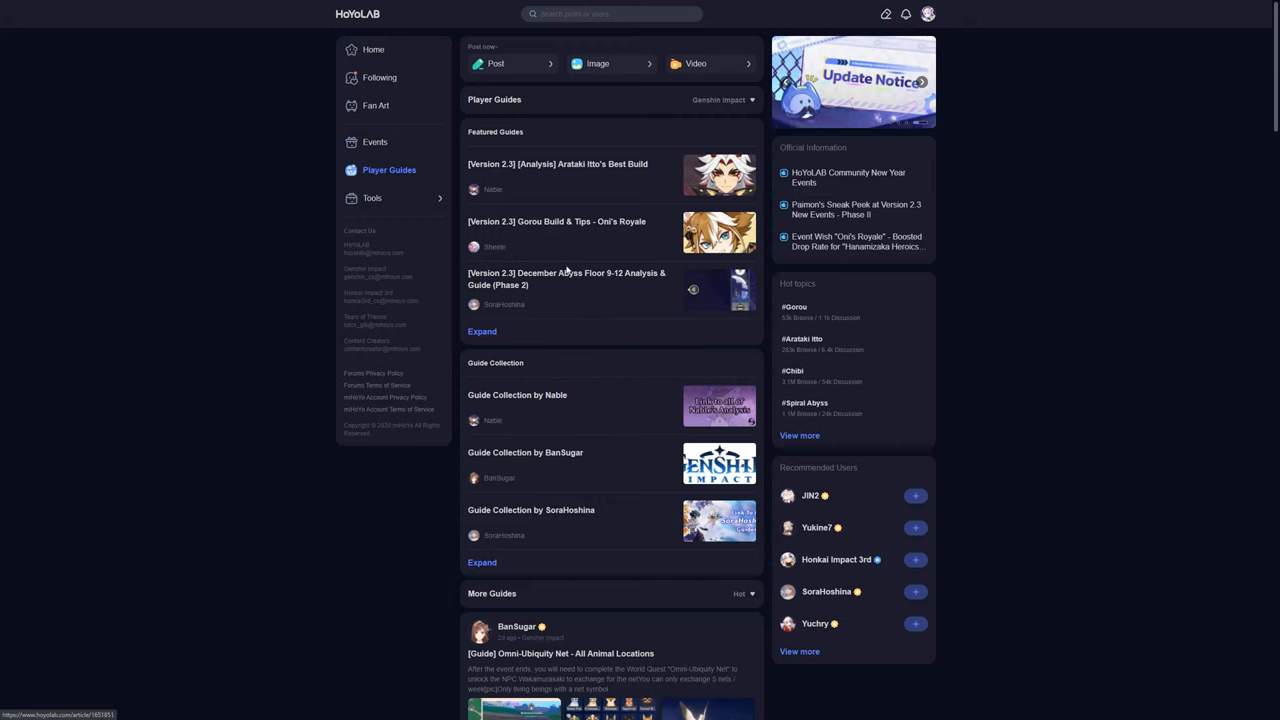
{"action": "scroll", "scroll_direction": "down", "scroll_amount": 3}
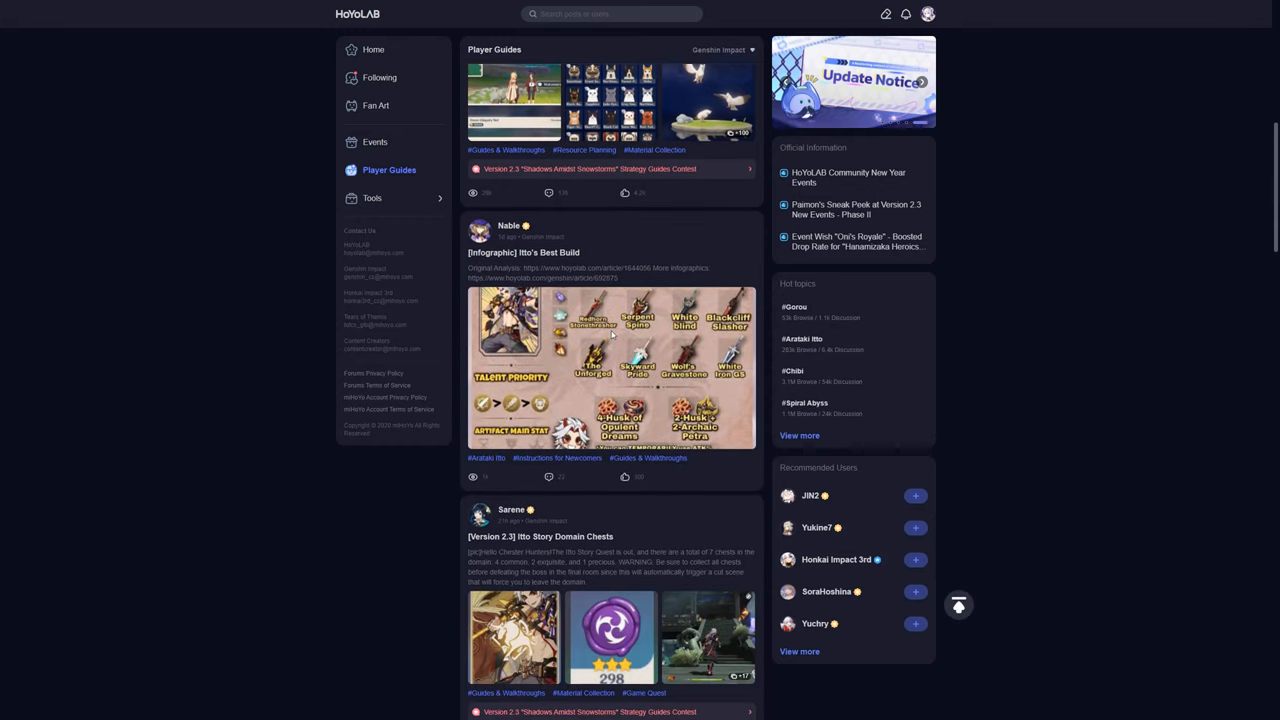
{"action": "left_click", "coordinate": [611, 367]}
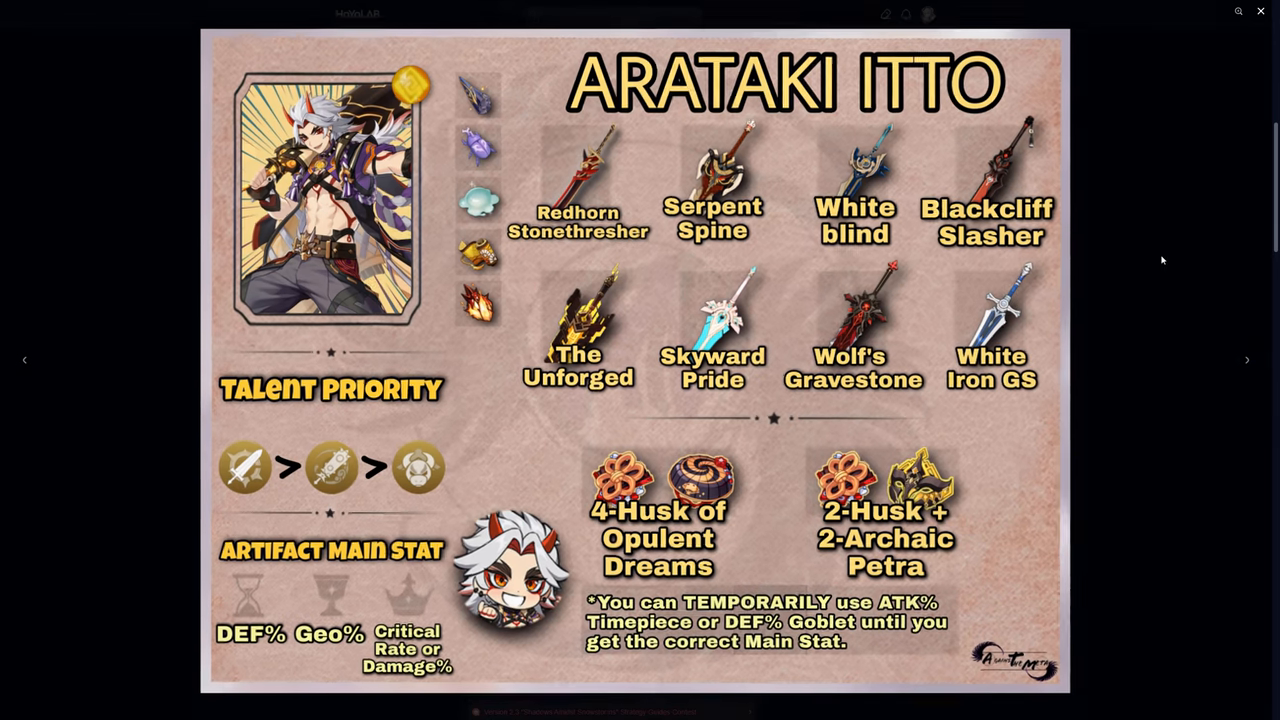
{"action": "left_click", "coordinate": [1260, 11]}
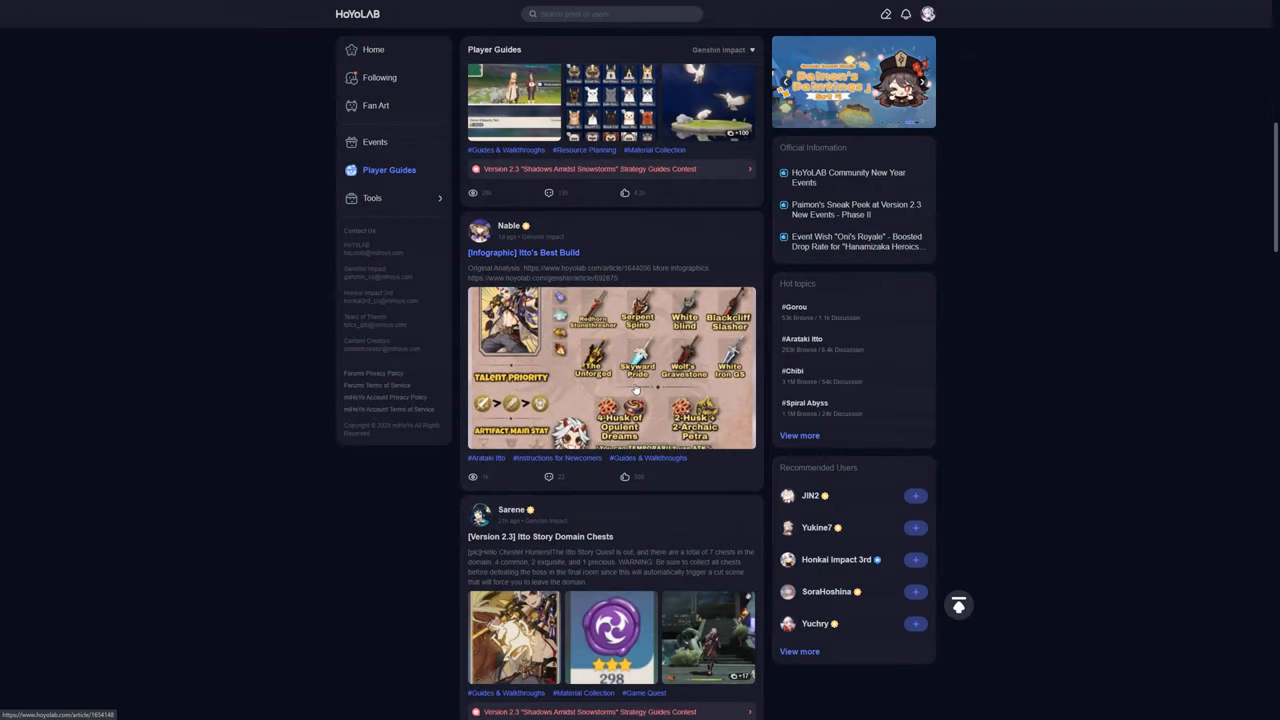
{"action": "scroll", "scroll_direction": "down", "scroll_amount": 3}
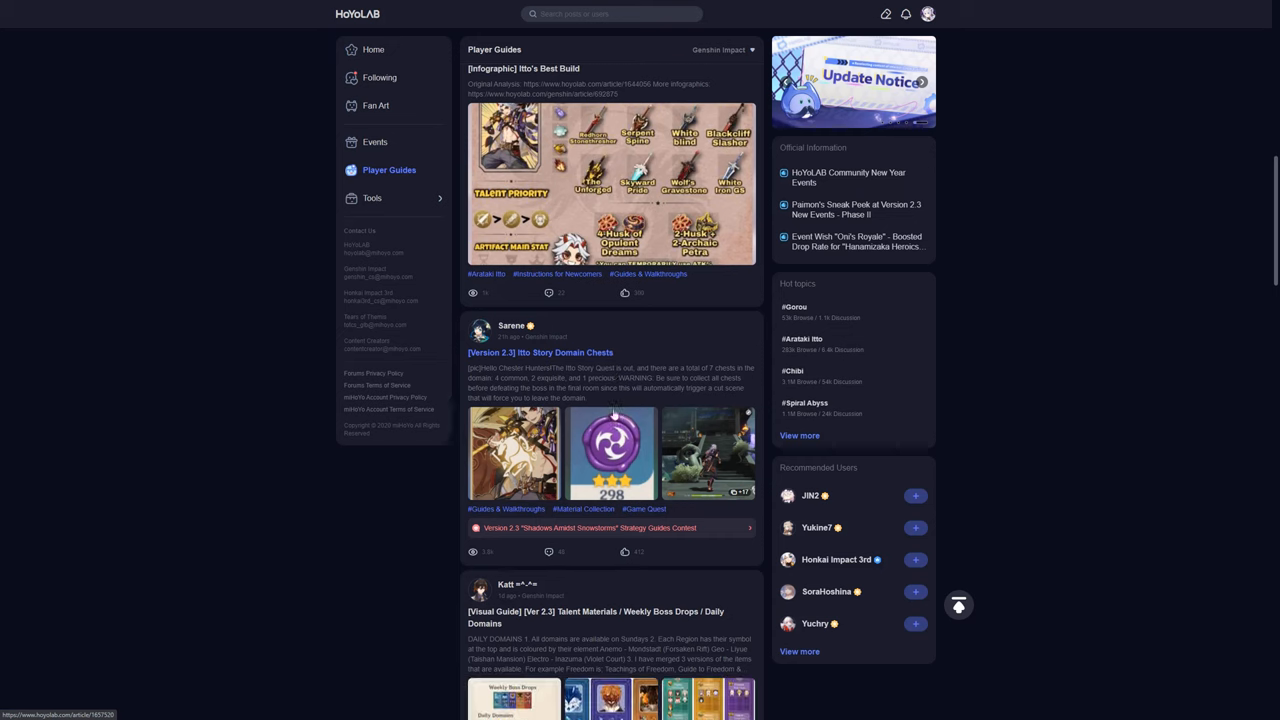
{"action": "scroll", "scroll_direction": "down", "scroll_amount": 3}
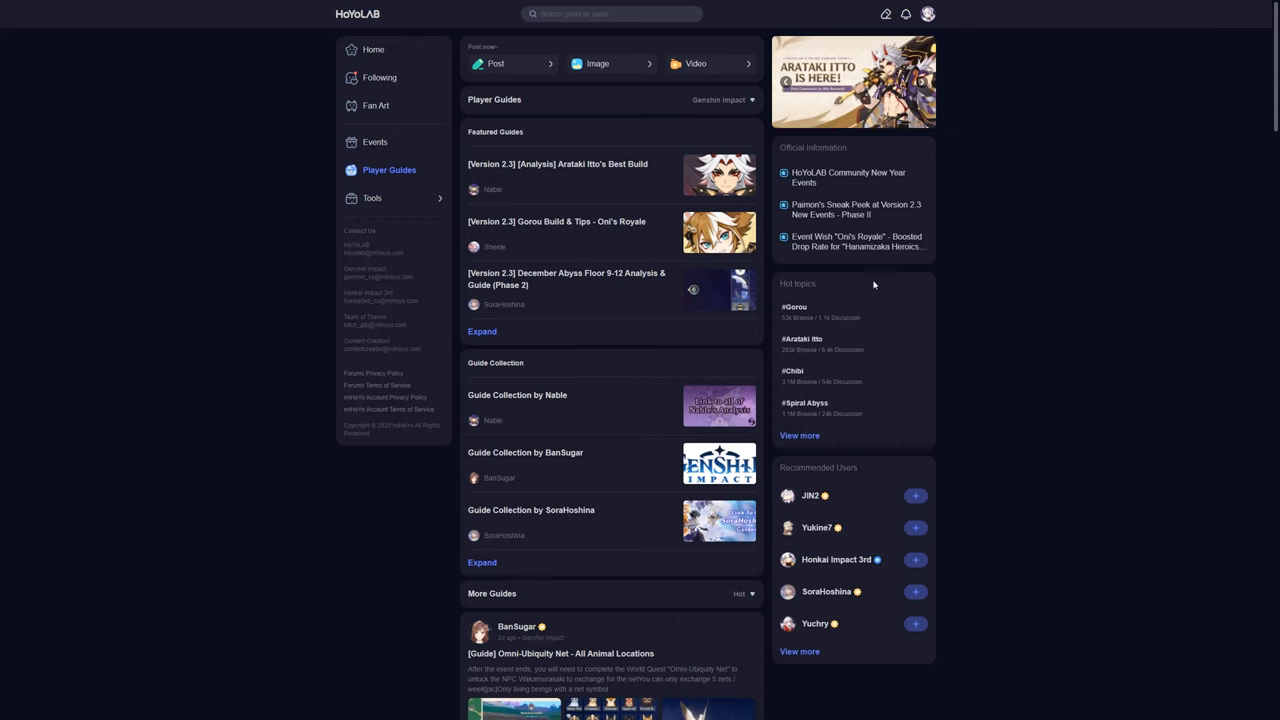
{"action": "mouse_move", "coordinate": [778, 294]}
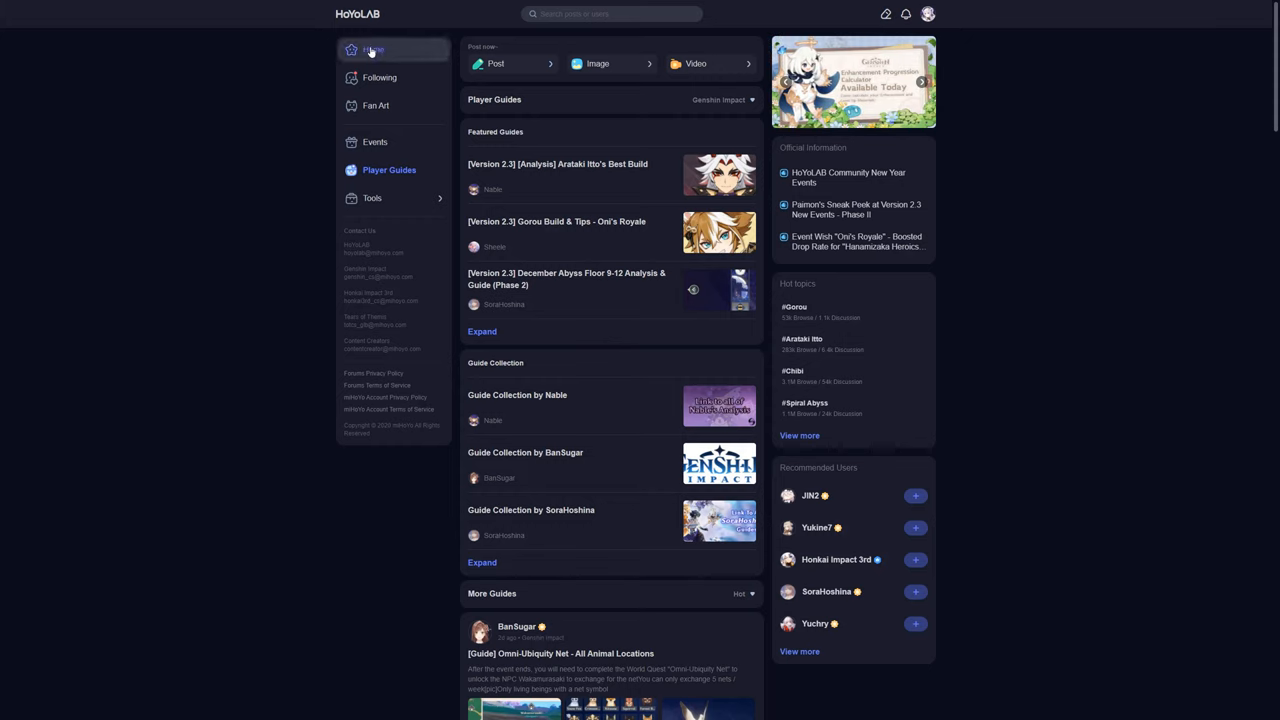
Go to the Home feed of hot posts.
{"action": "left_click", "coordinate": [373, 49]}
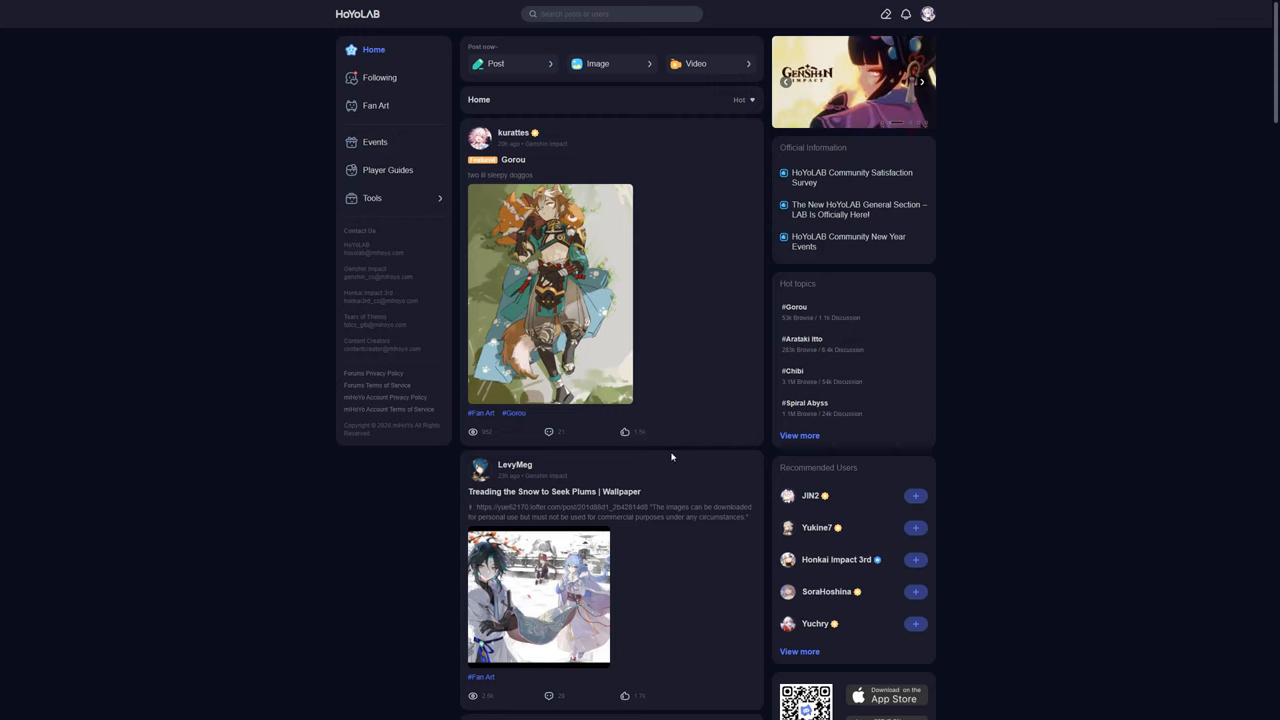
{"action": "mouse_move", "coordinate": [505, 471]}
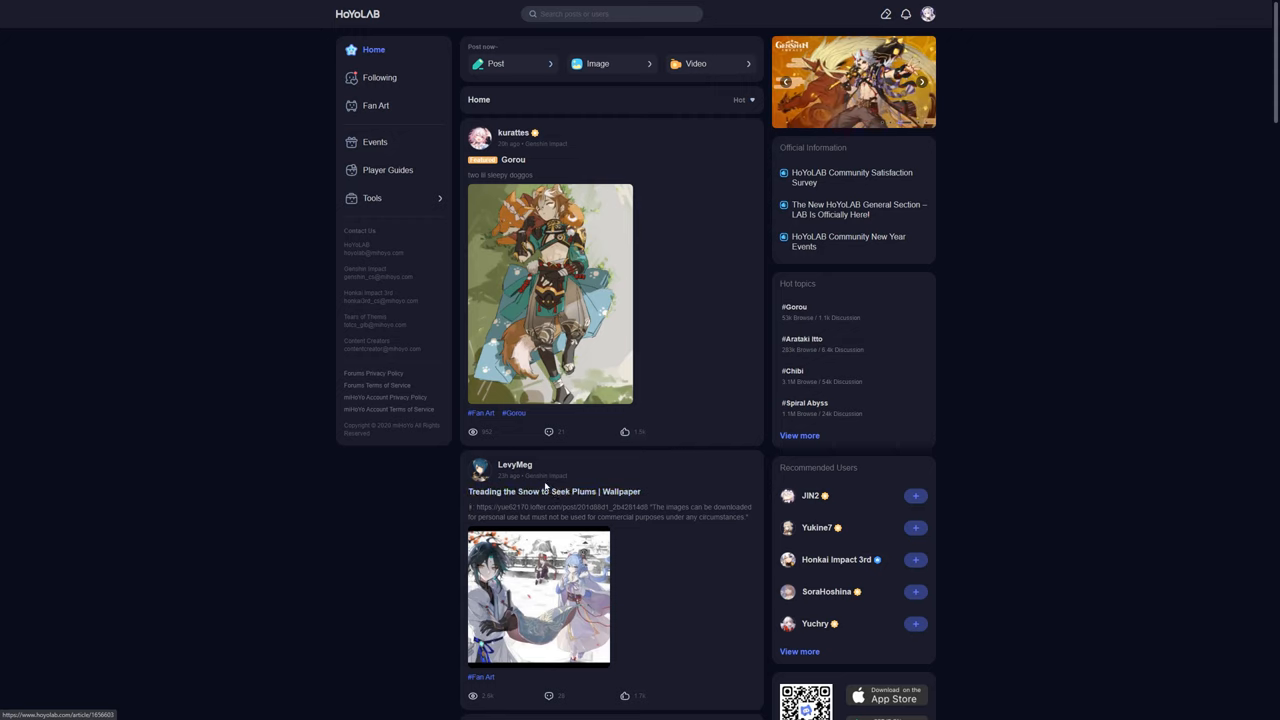
{"action": "mouse_move", "coordinate": [949, 450]}
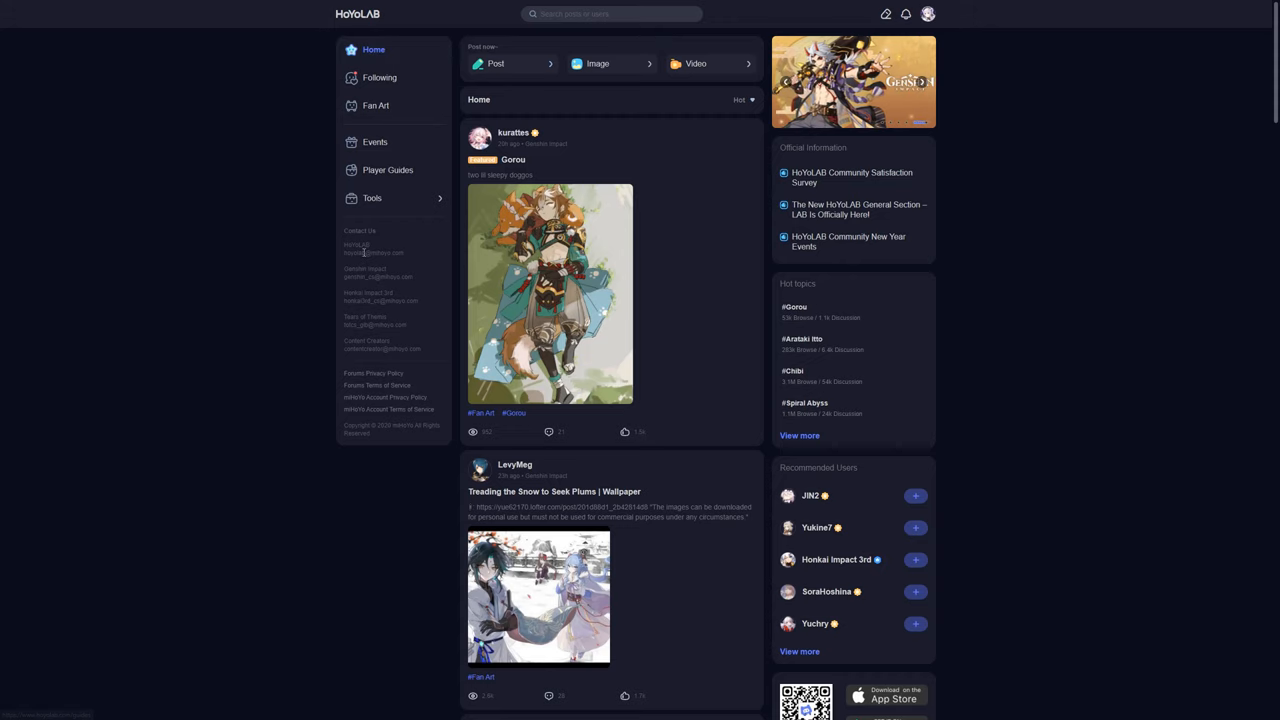
Open Personal Homepage from the avatar menu and scroll through AyakaClan's posts.
{"action": "left_click", "coordinate": [927, 14]}
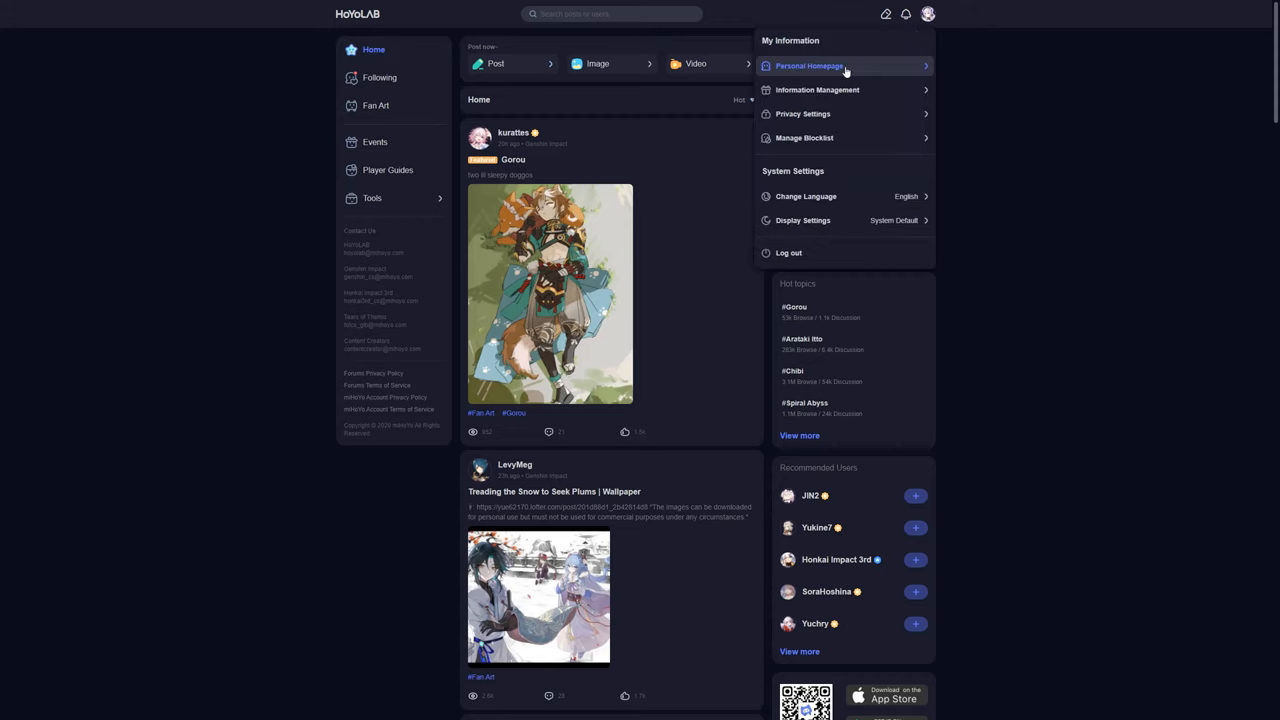
{"action": "left_click", "coordinate": [810, 65]}
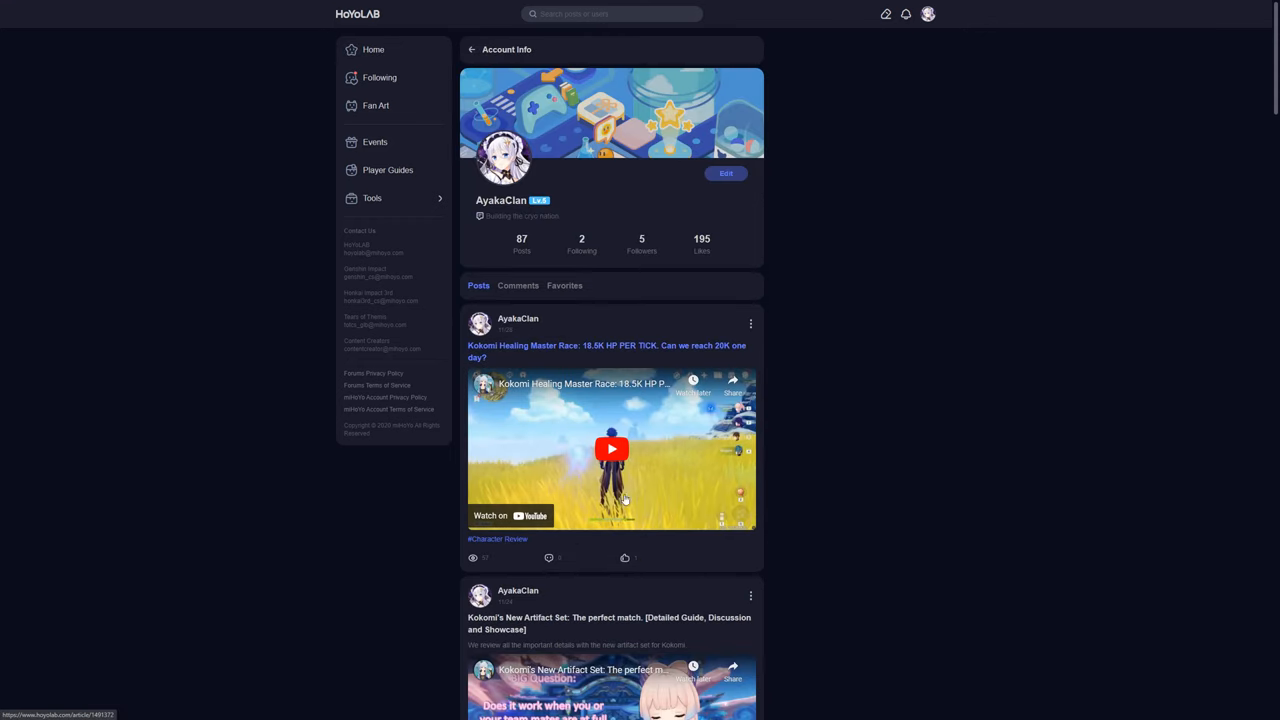
{"action": "scroll", "scroll_direction": "down", "scroll_amount": 3}
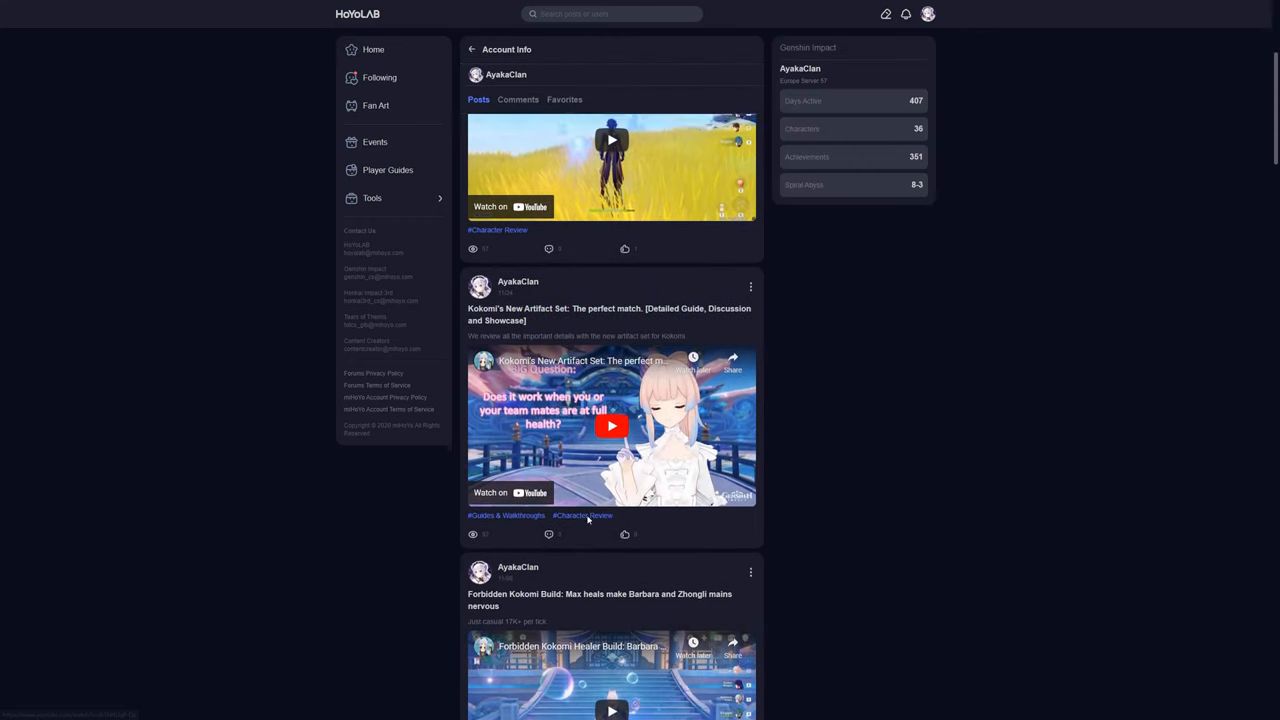
{"action": "scroll", "scroll_direction": "up", "scroll_amount": 3}
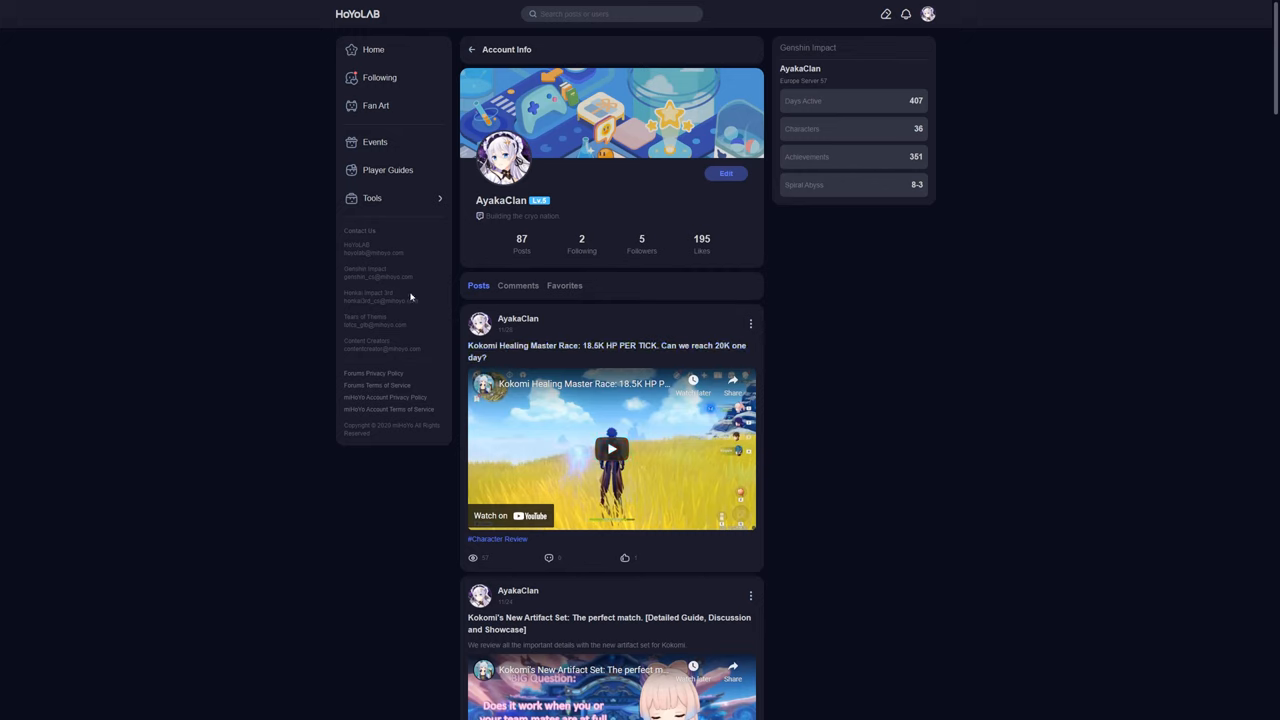
{"action": "mouse_move", "coordinate": [835, 399]}
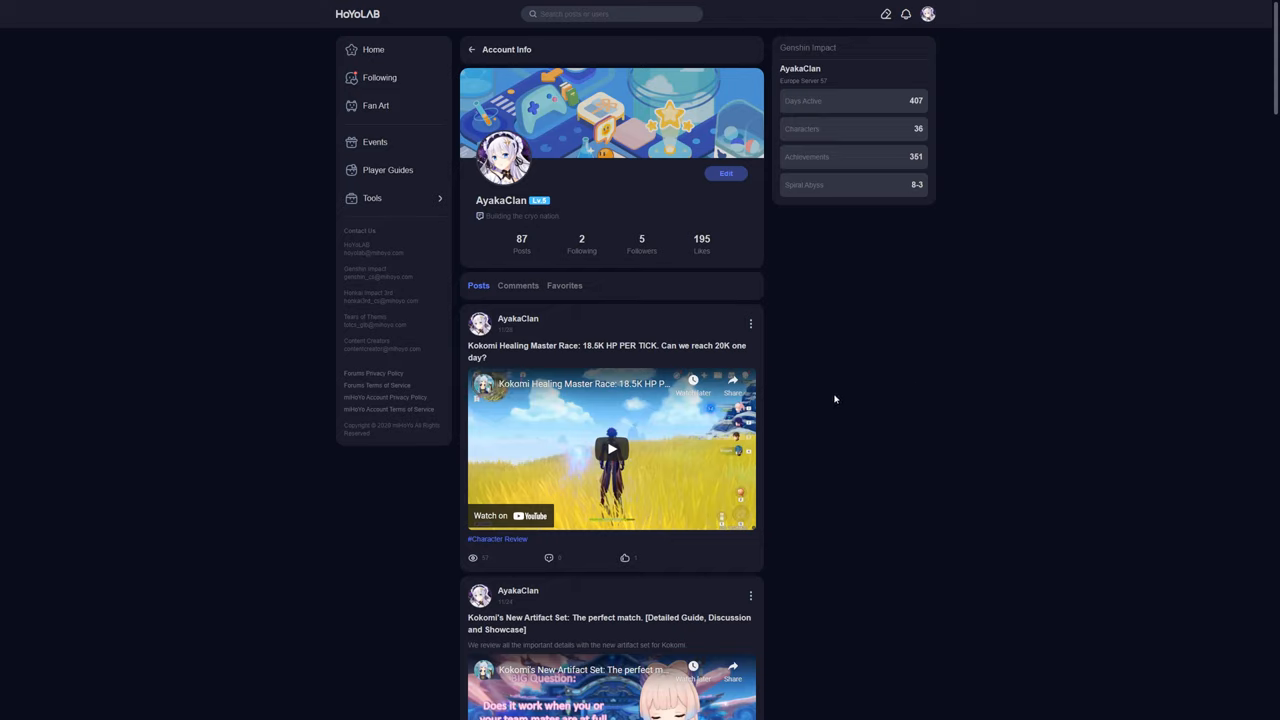